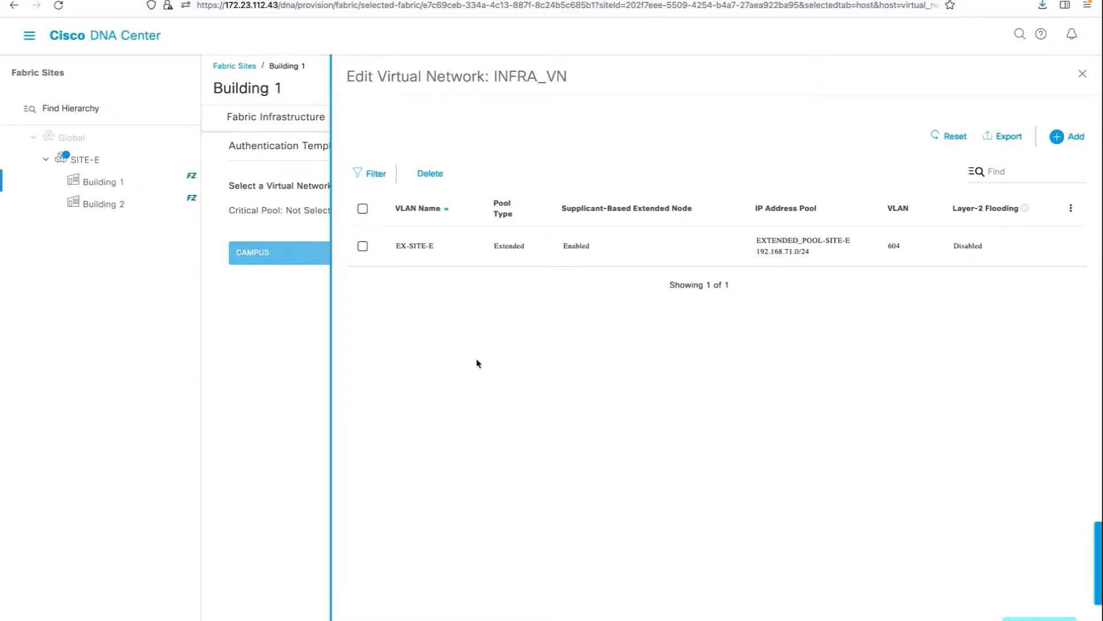
- Bring up the standard authorization profiles list under Policy Elements > Results
click(627, 208)
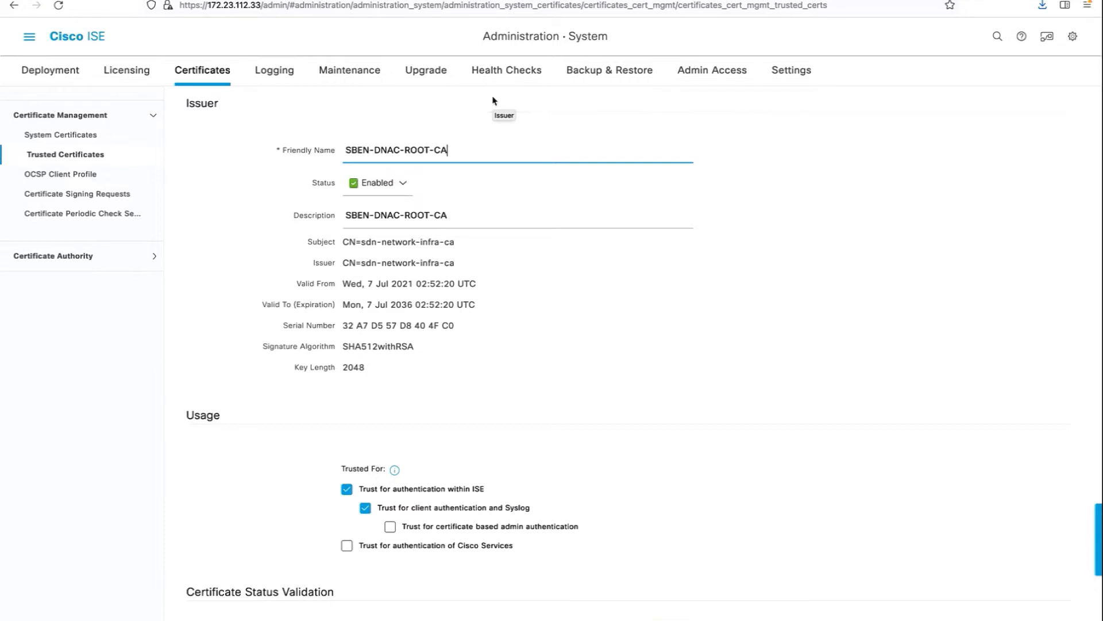
mouse_move(434, 518)
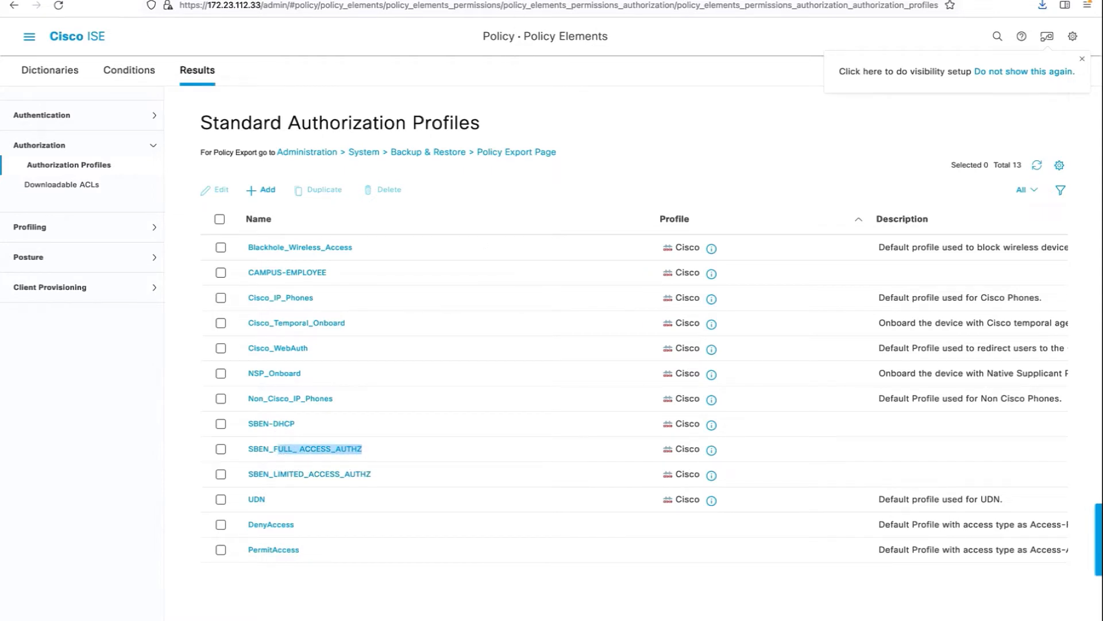
- Review the SBEN-DHCP profile's Attributes Details and scroll through the related access profiles
click(272, 423)
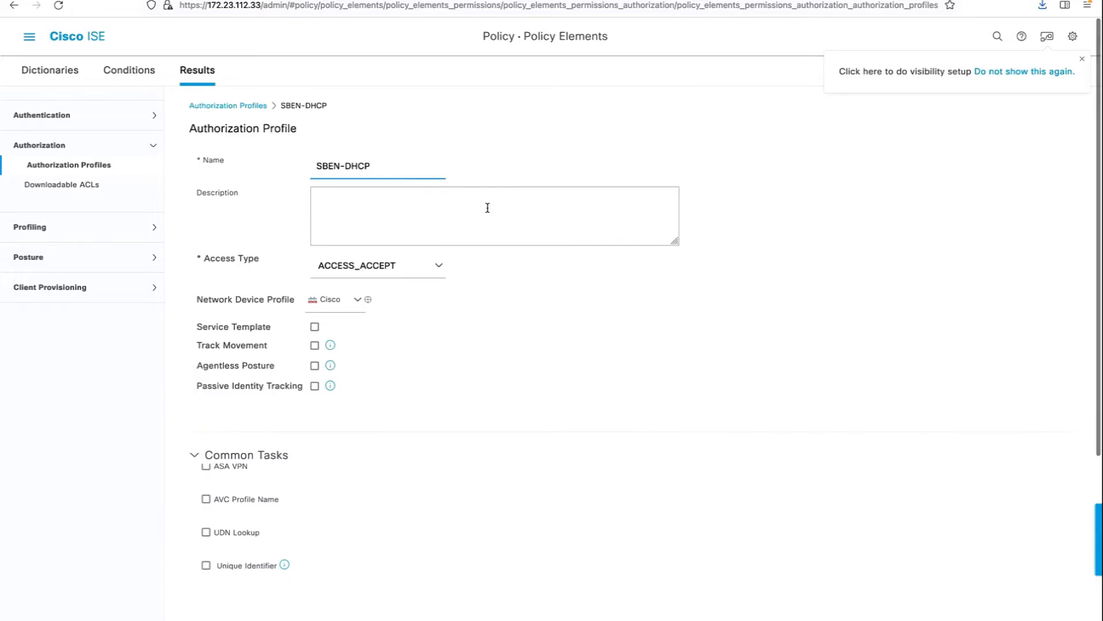
scroll(down, 3)
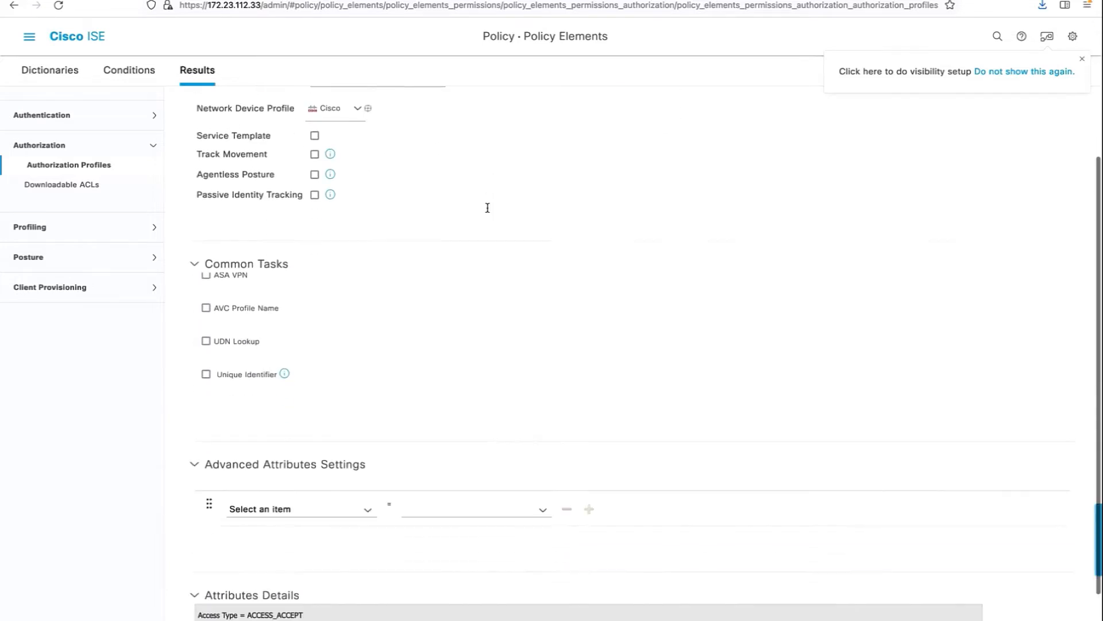
scroll(down, 3)
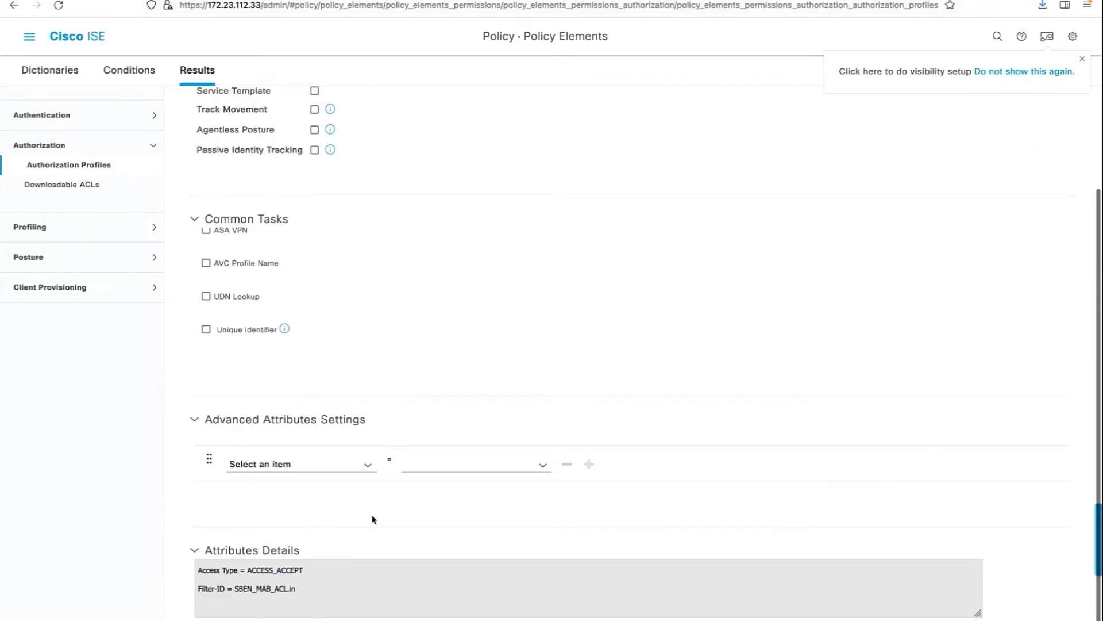
scroll(up, 3)
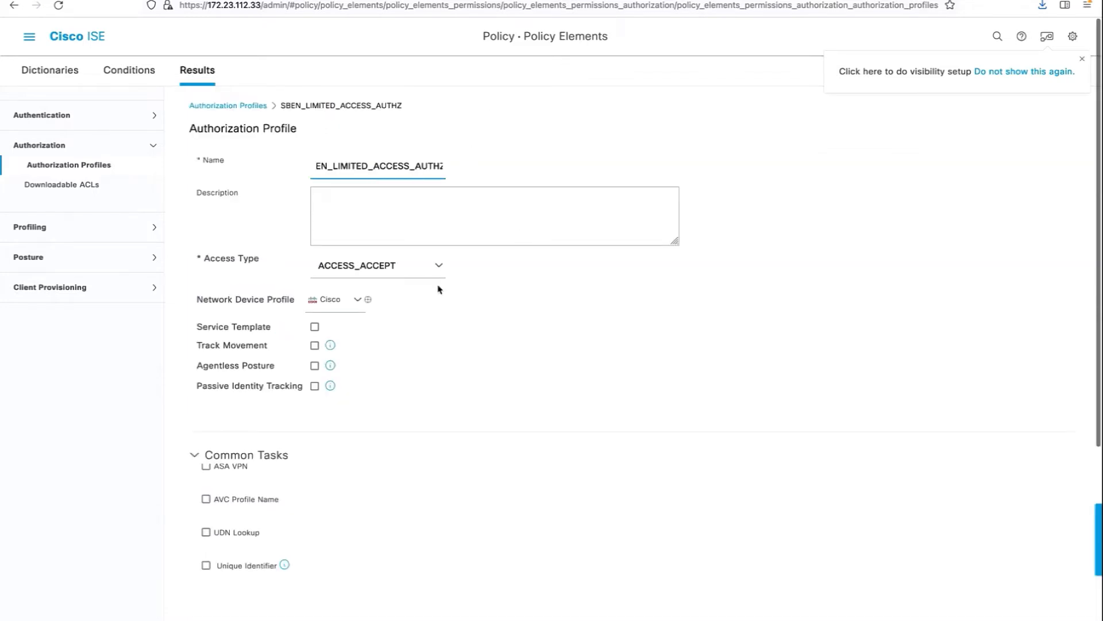
scroll(down, 3)
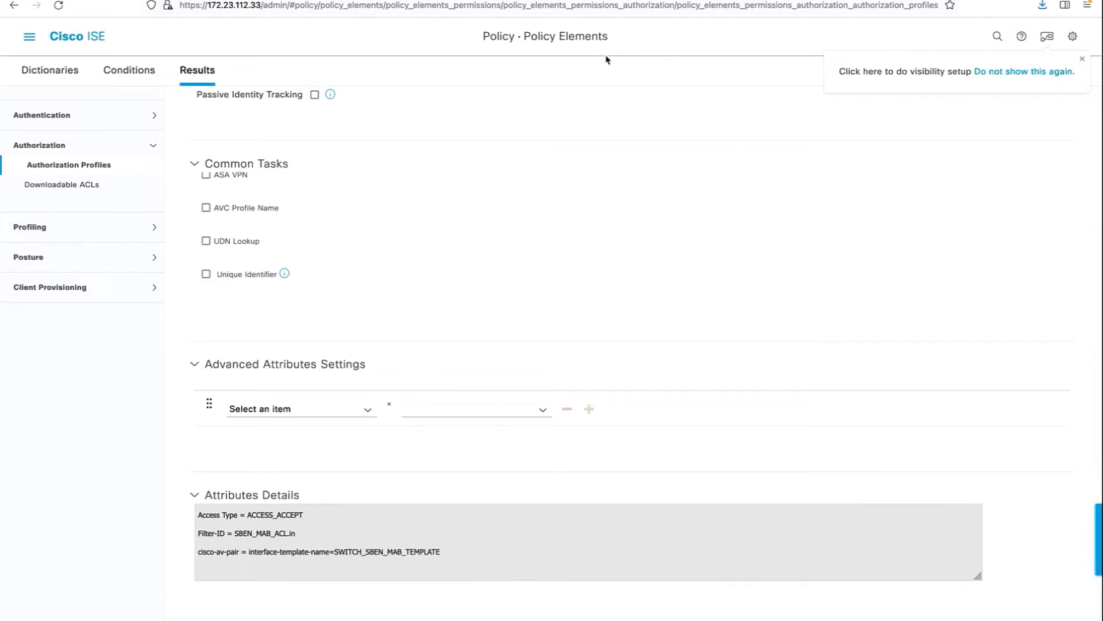
scroll(up, 3)
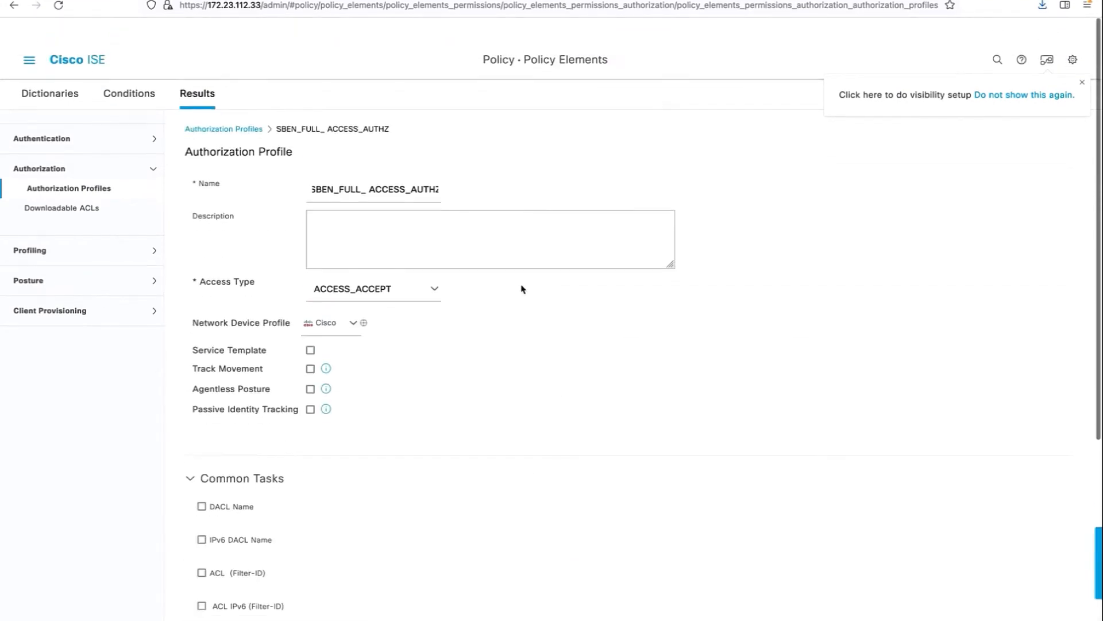
scroll(down, 3)
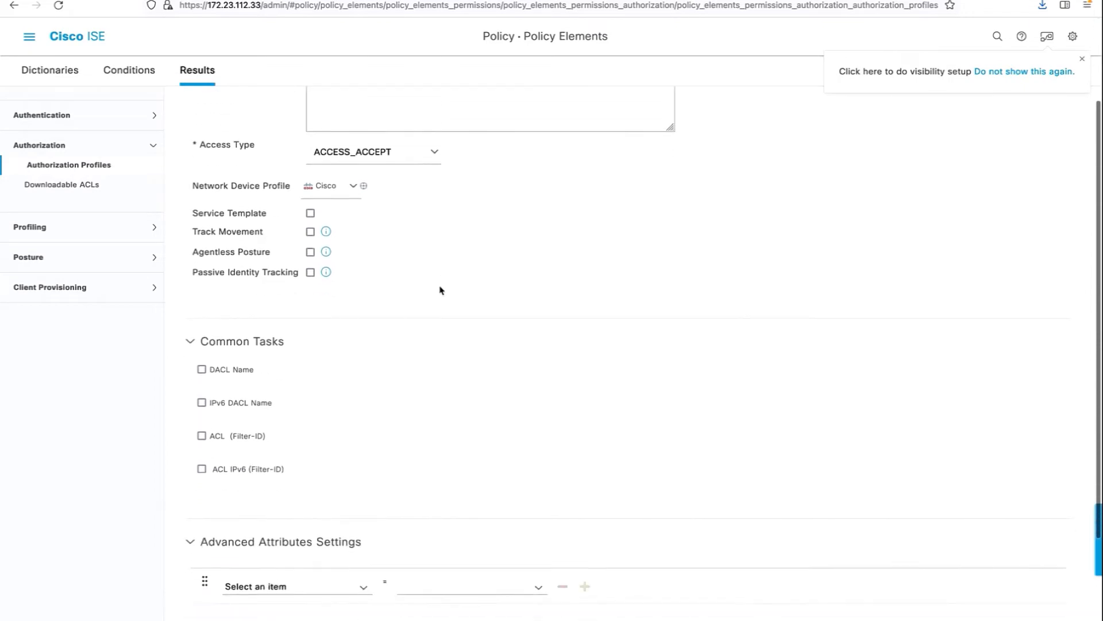
scroll(down, 3)
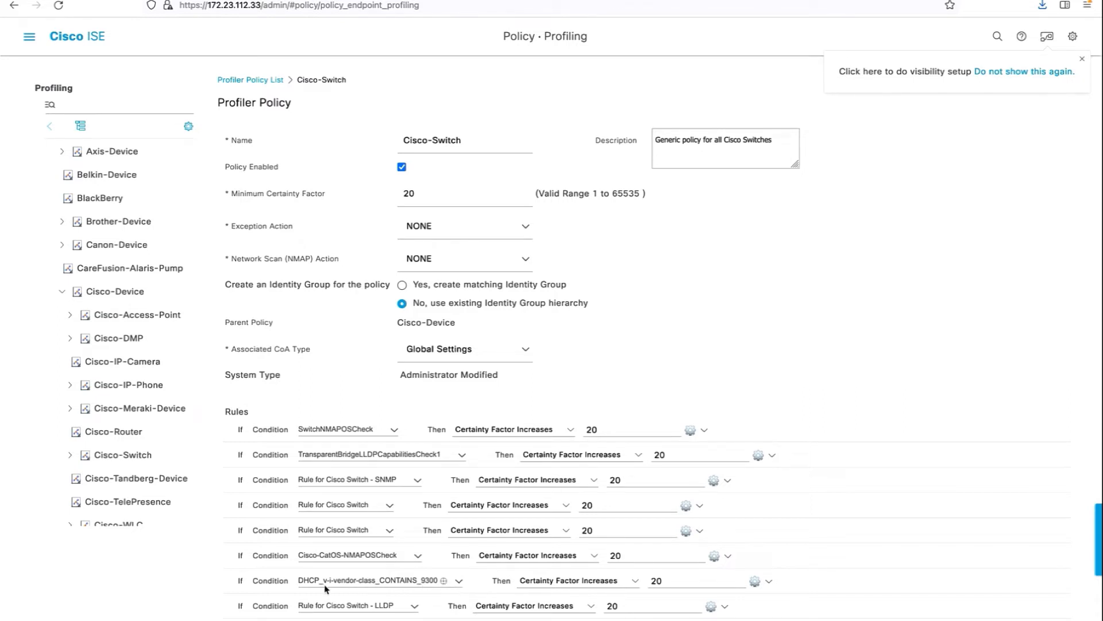
mouse_move(343, 600)
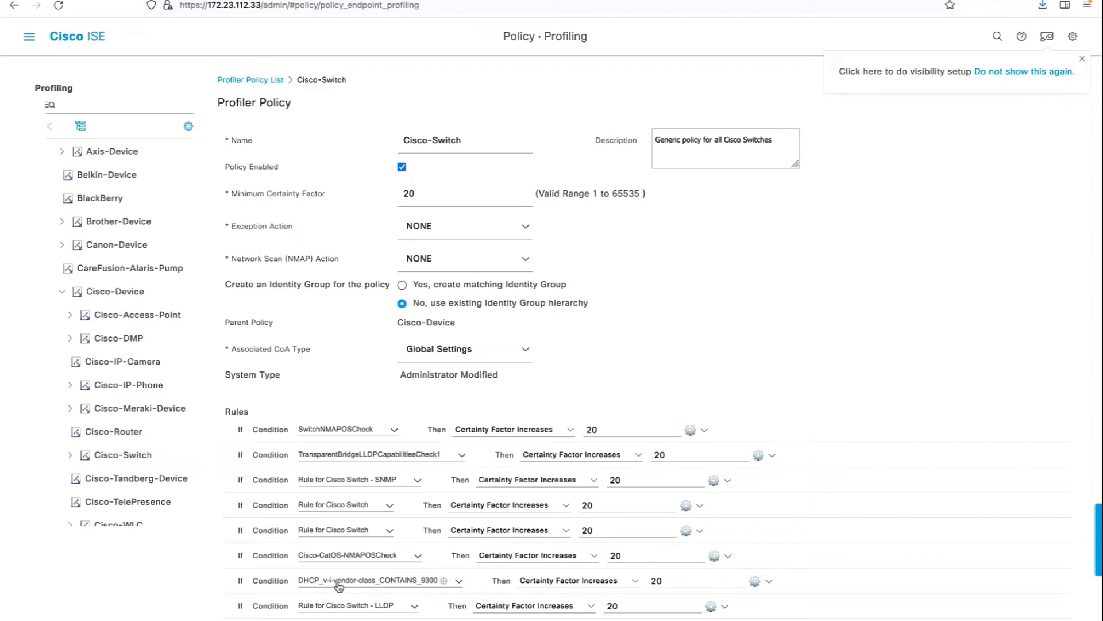
mouse_move(430, 586)
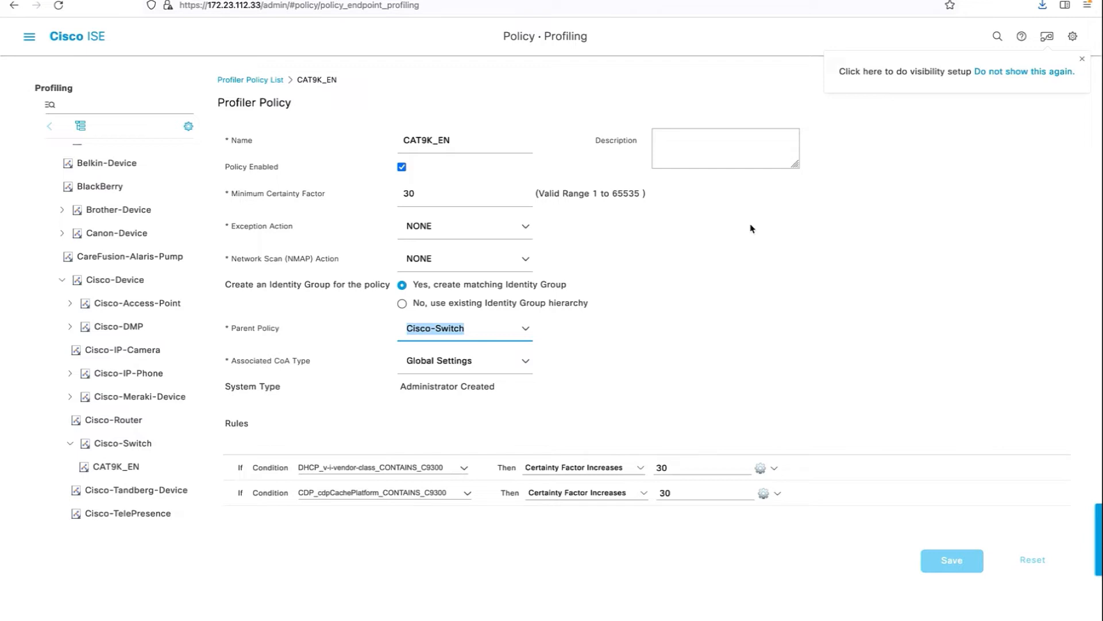
mouse_move(460, 435)
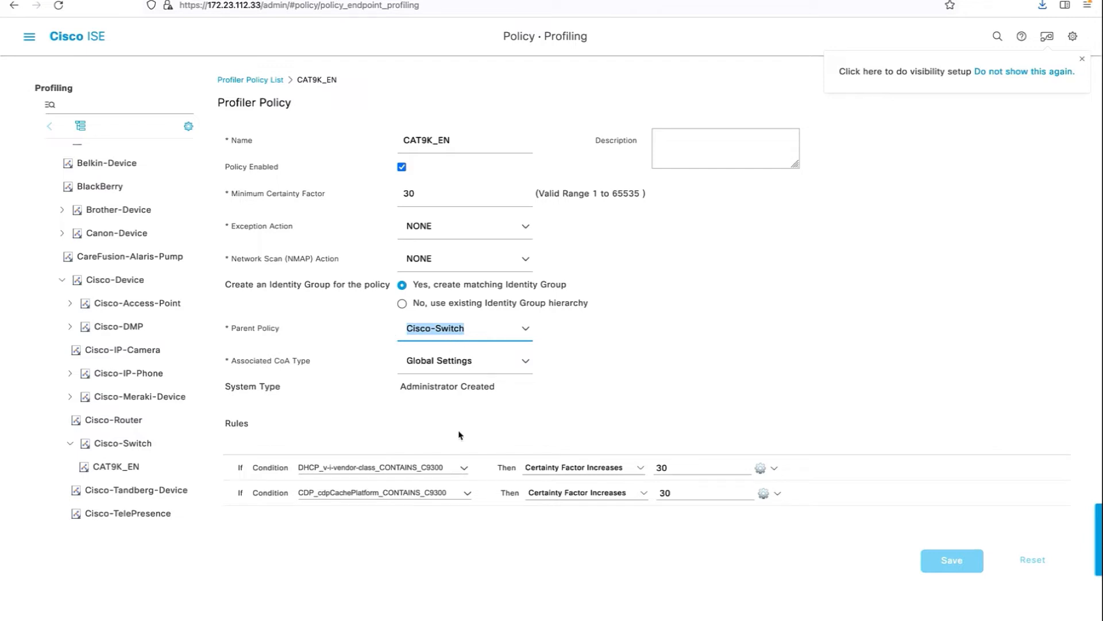
mouse_move(618, 525)
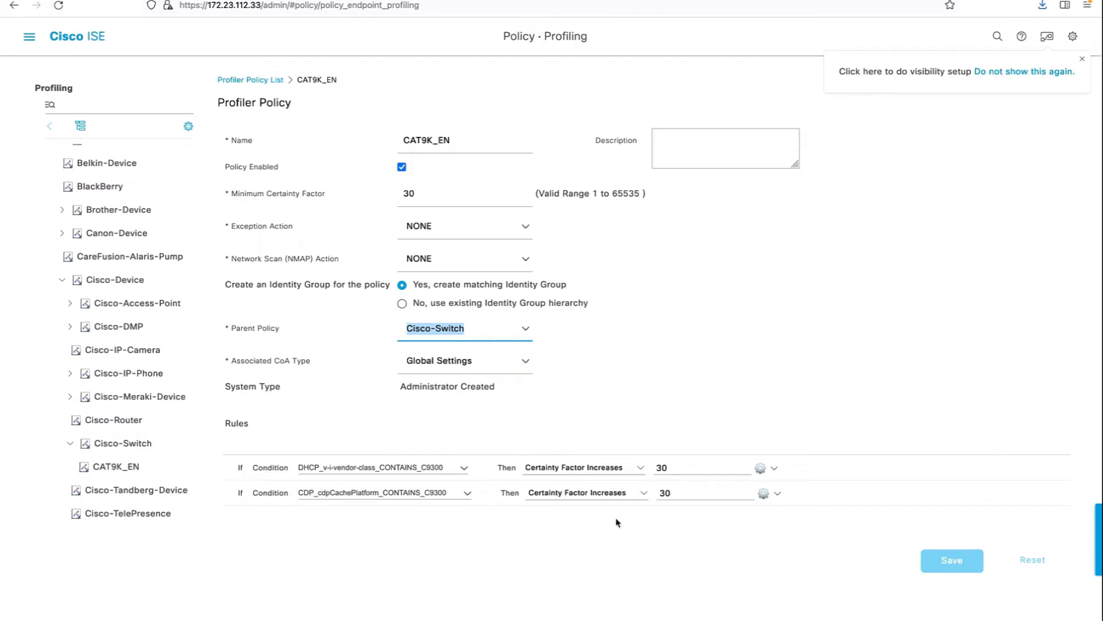
- In Profiler Settings, keep the CoA Type set to Reauth
click(703, 467)
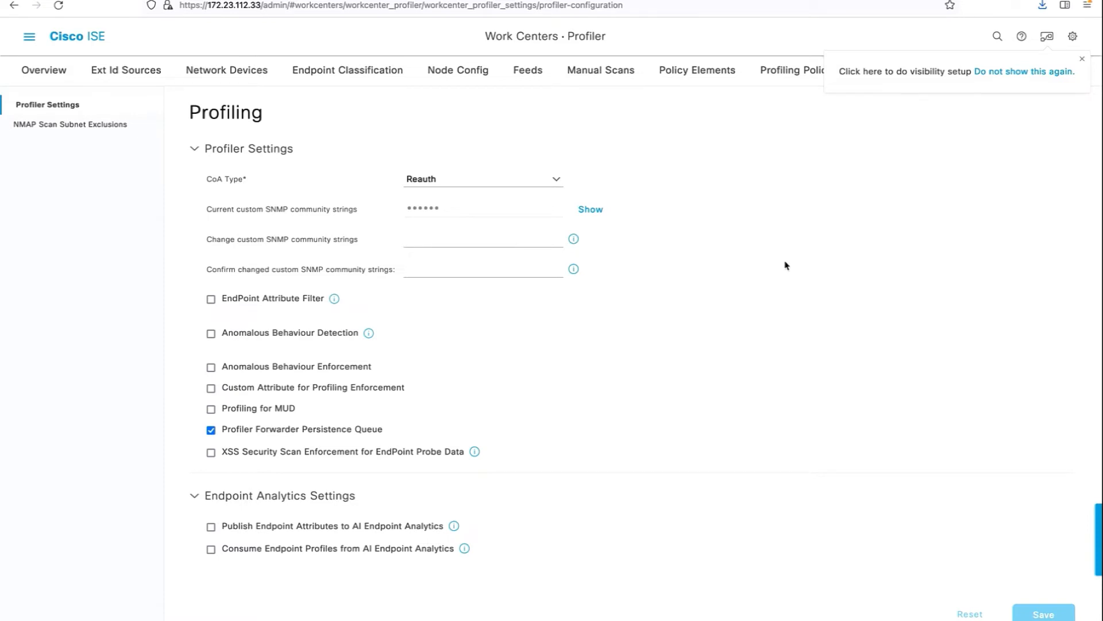
click(483, 178)
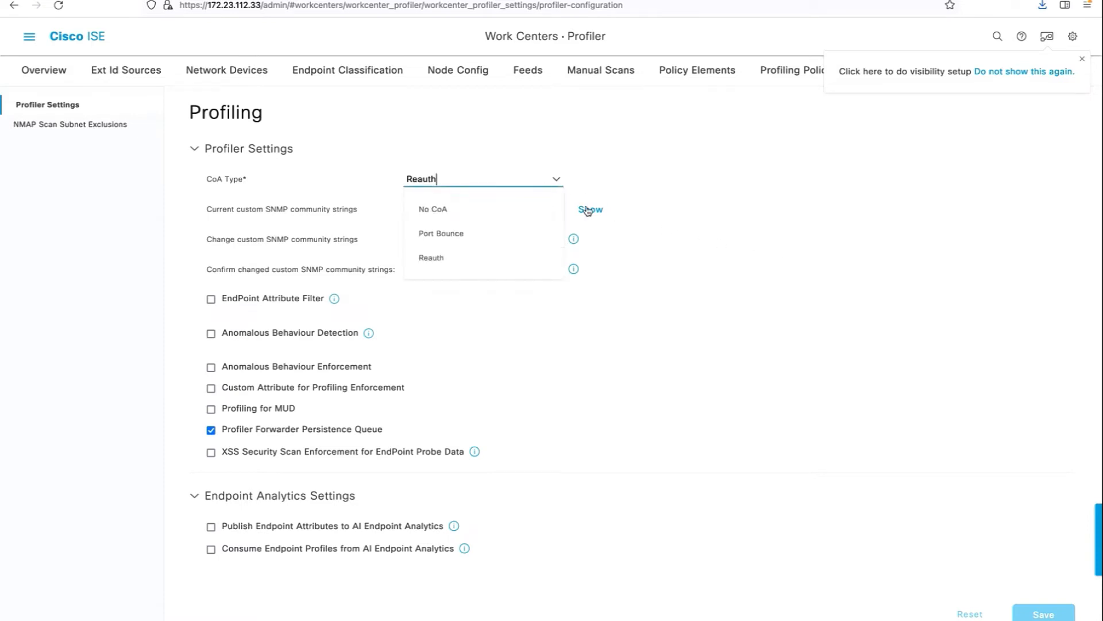
click(431, 258)
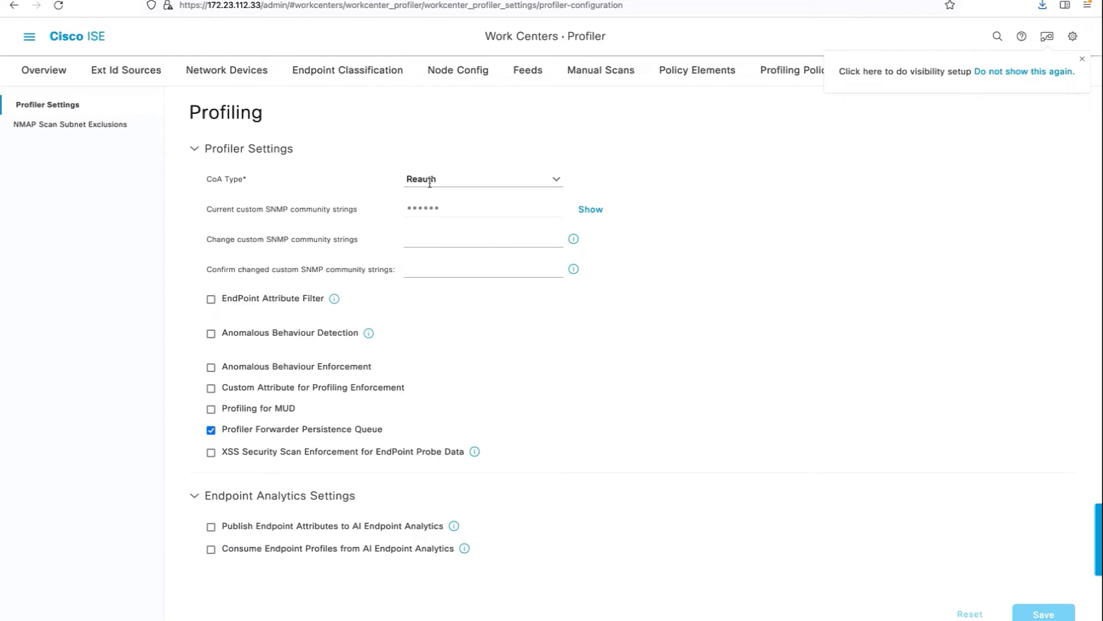
mouse_move(630, 407)
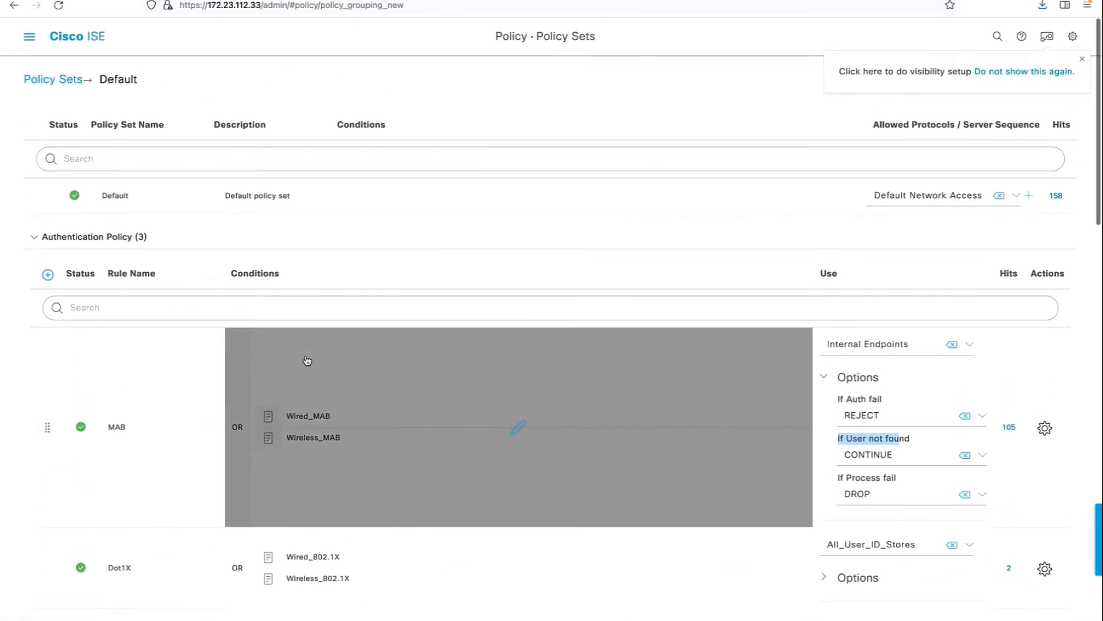
- Scroll the Default policy set to confirm the MAB rule's If User not found = CONTINUE
scroll(down, 3)
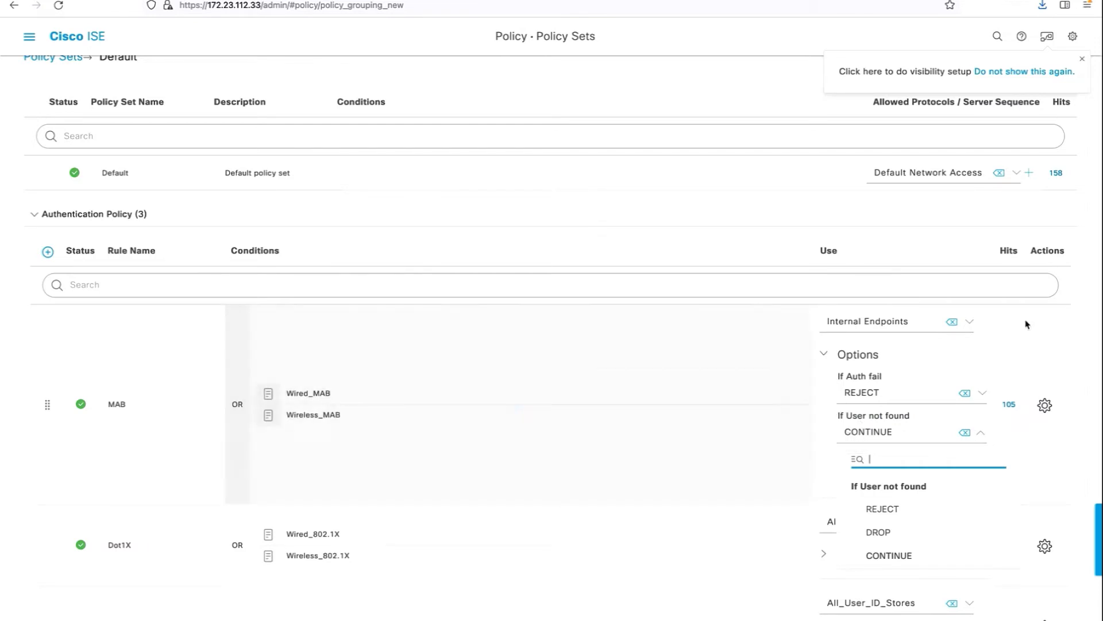
scroll(down, 3)
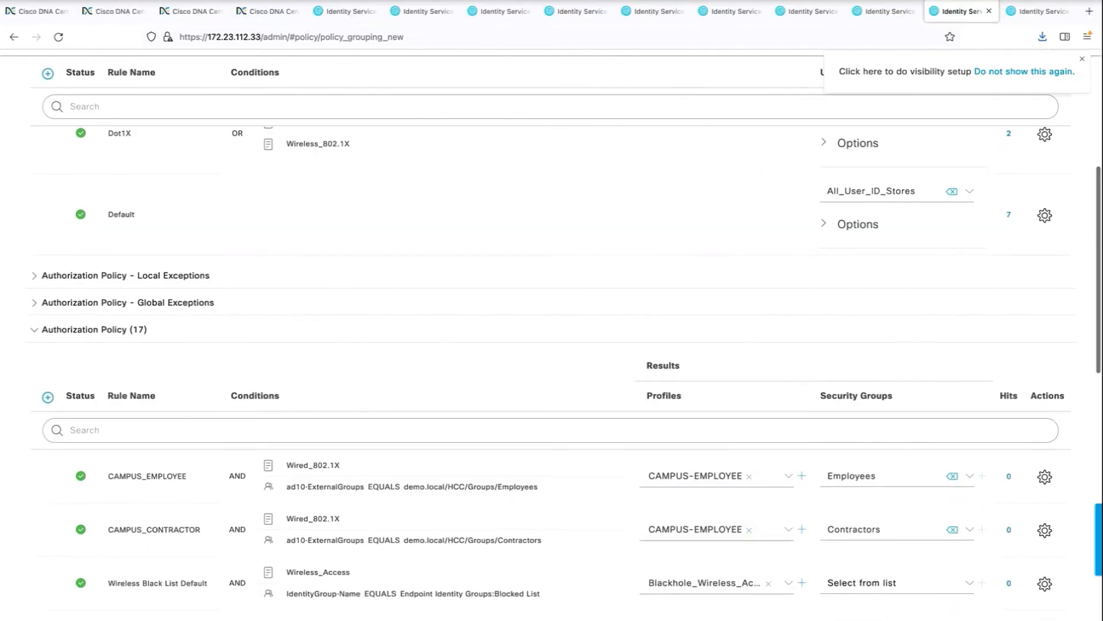
scroll(down, 3)
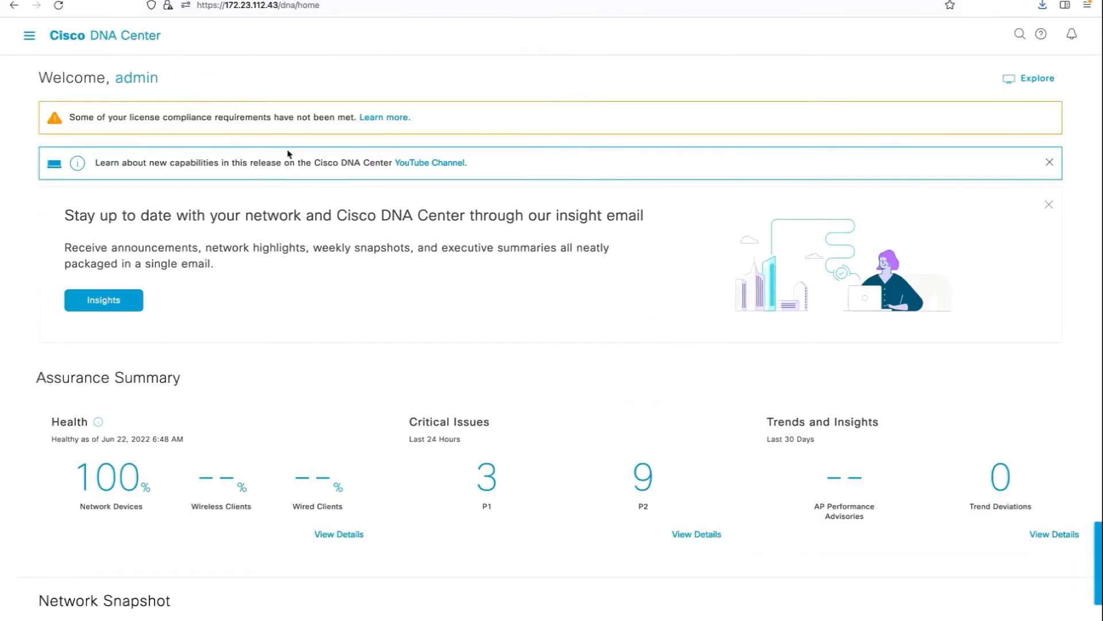
mouse_move(28, 35)
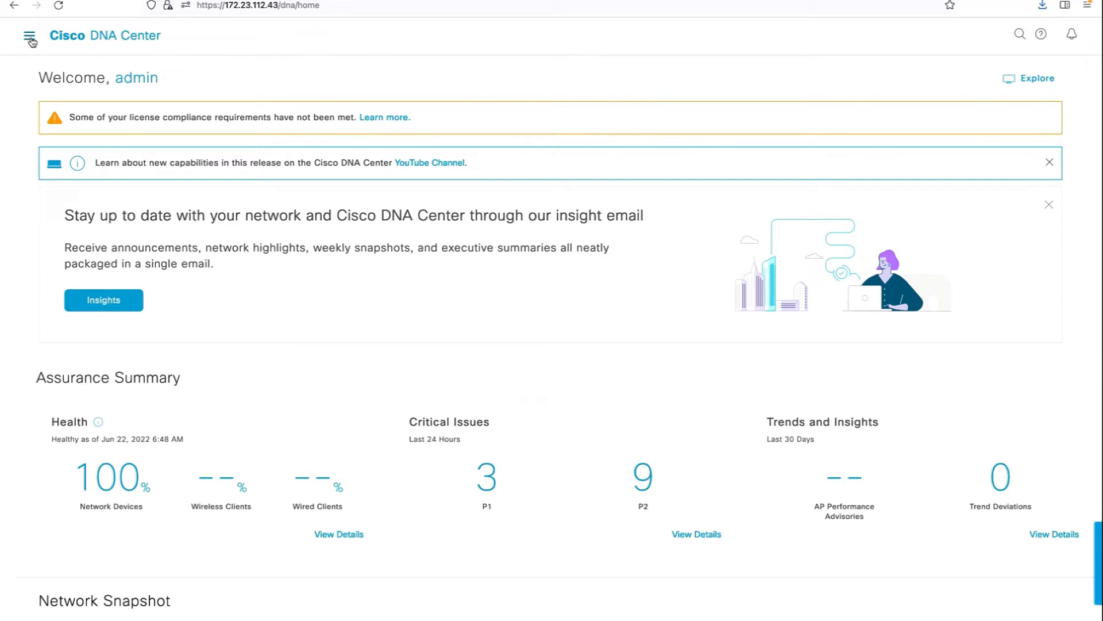
- Navigate via Provision > Fabric Sites to SITE-E's Building 1 zone and its Host Onboarding
click(30, 34)
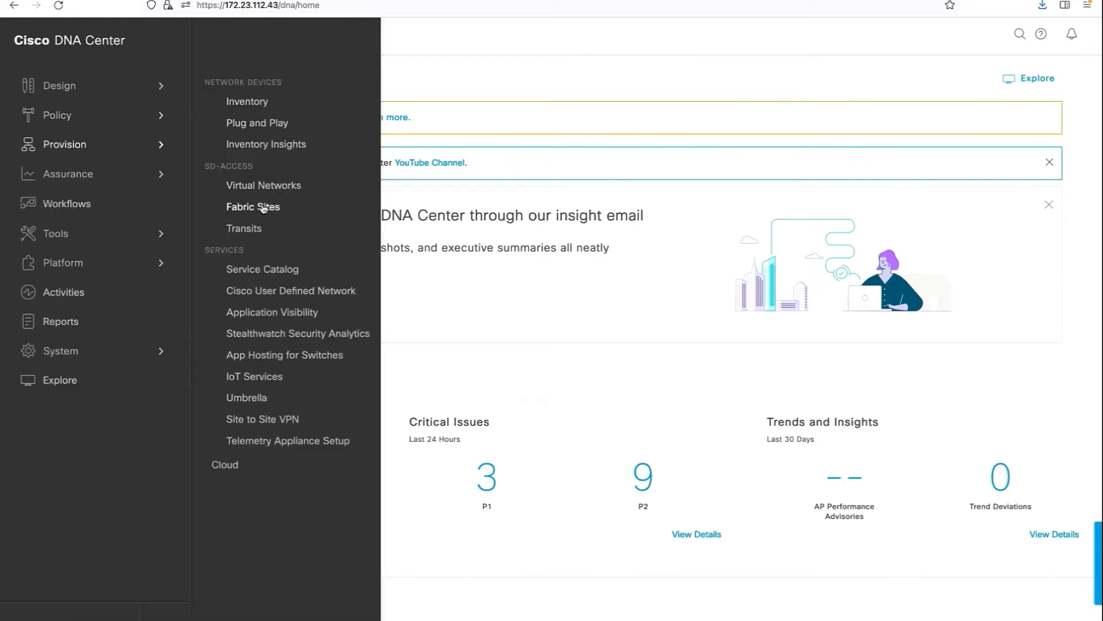
click(252, 207)
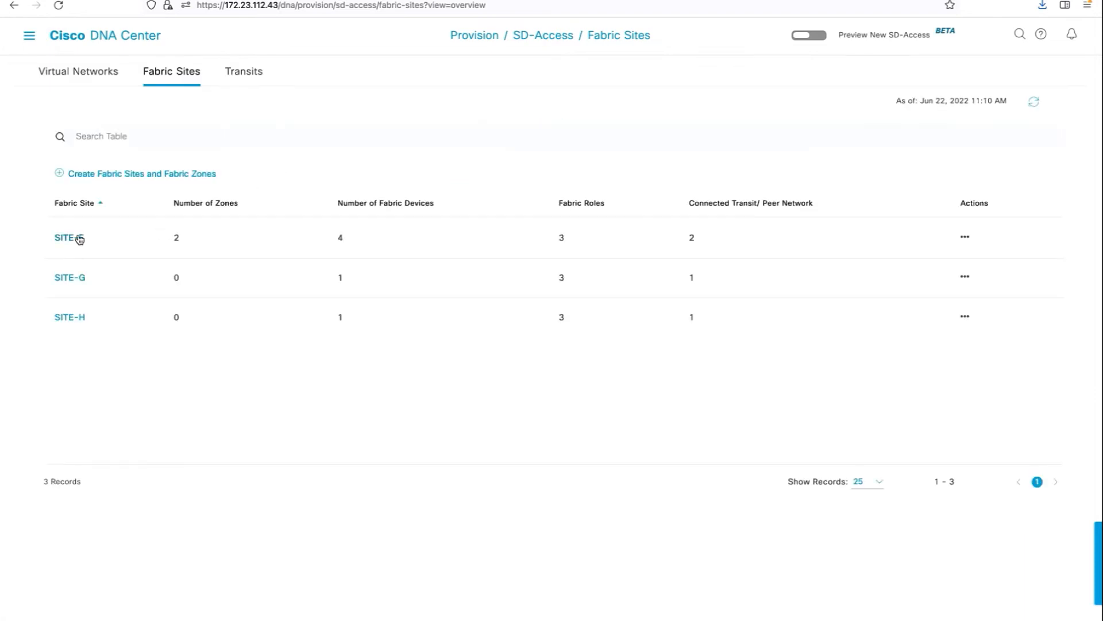
click(64, 237)
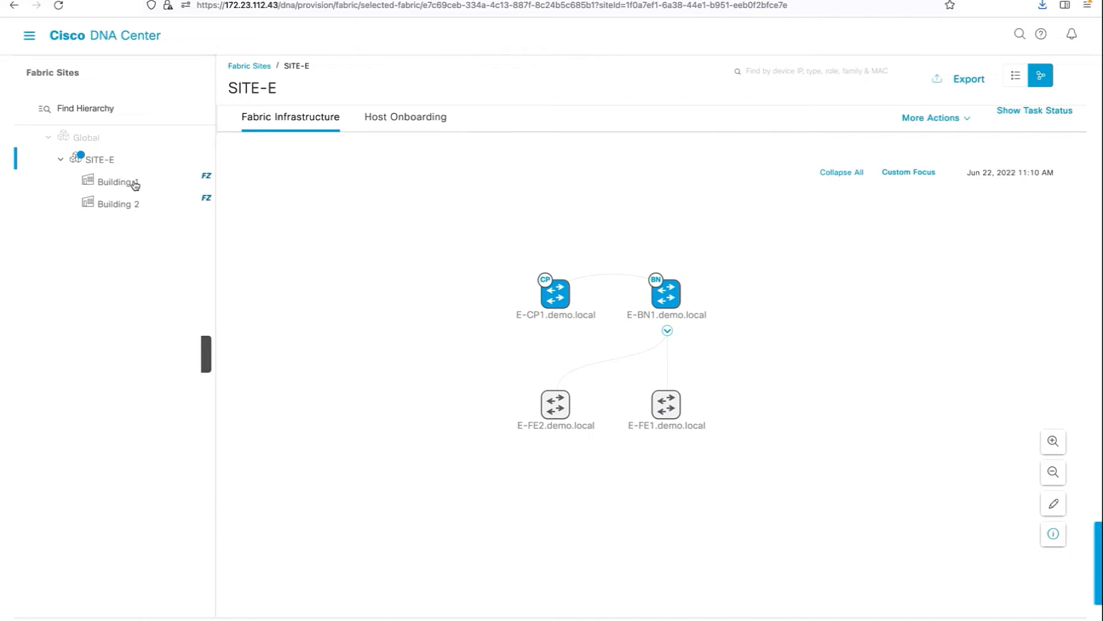
click(115, 181)
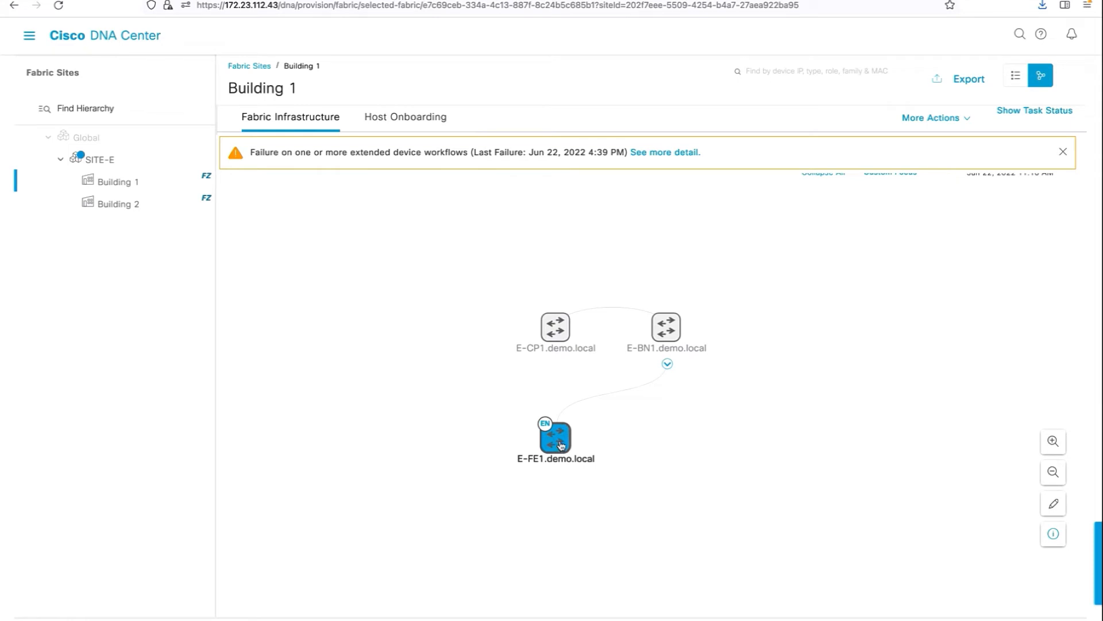
click(405, 117)
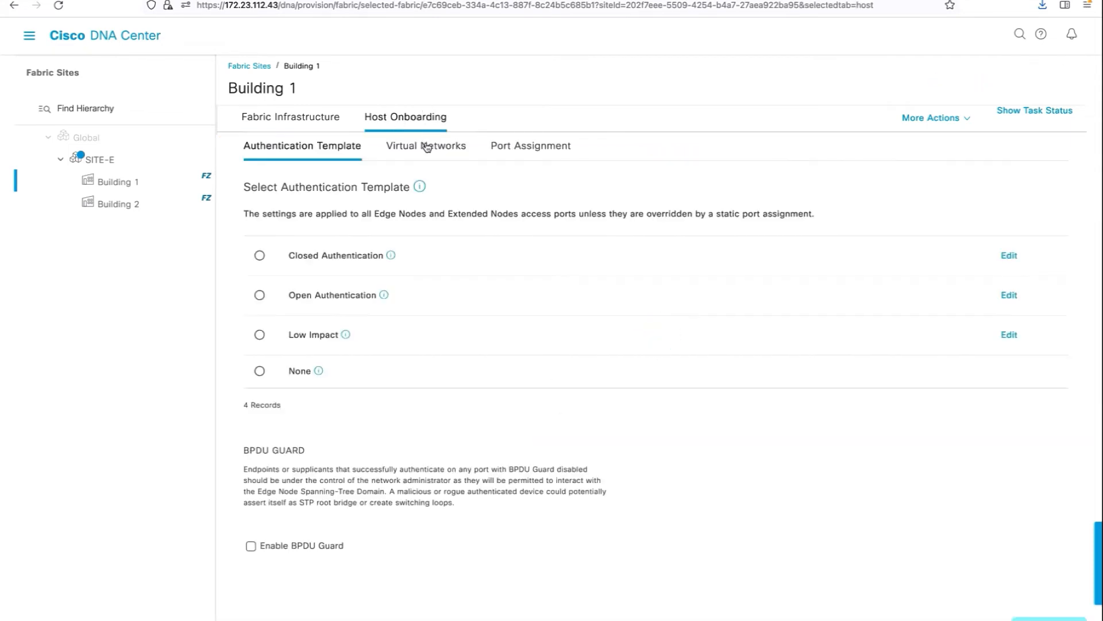
- Show the Virtual Networks CAMPUS and INFRA_VN, then bring up the navigation menu
click(426, 146)
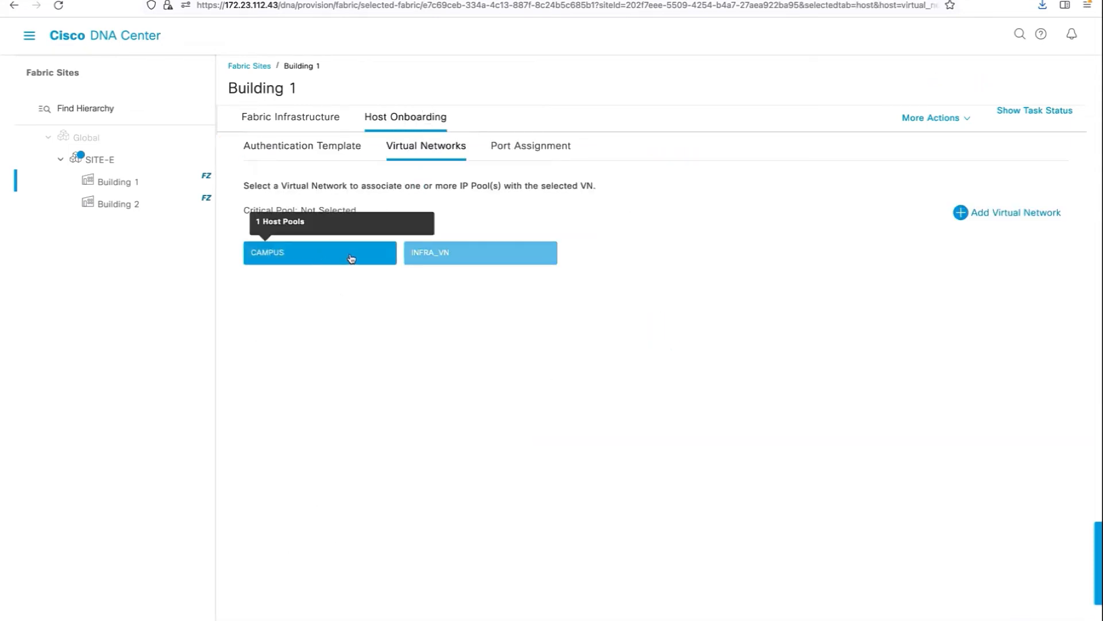
click(480, 252)
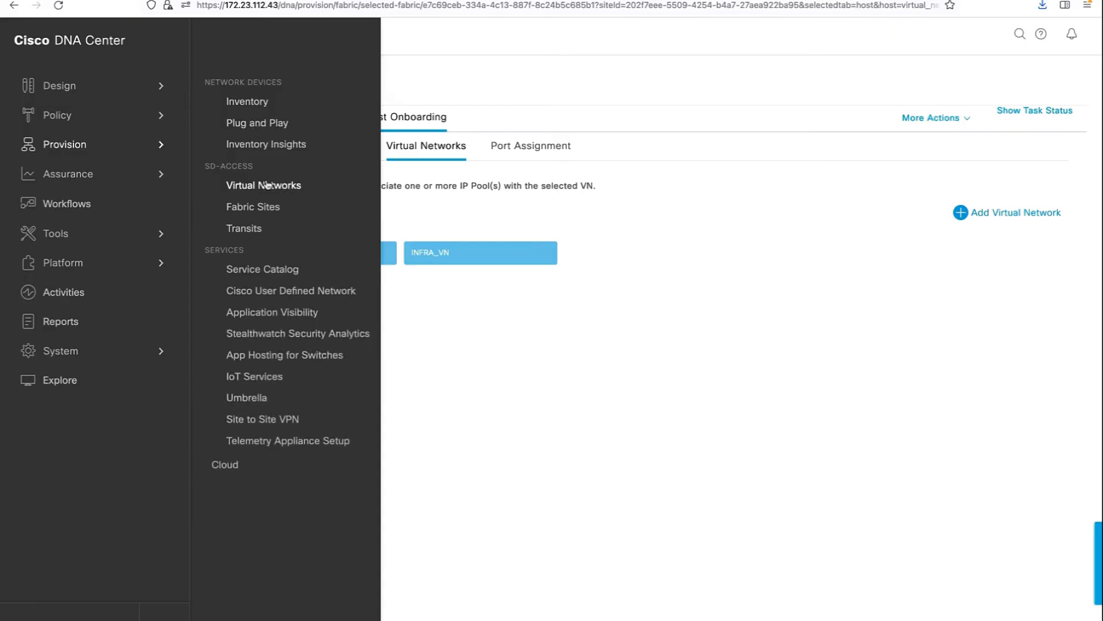
- Go to the Plug and Play device list from the Provision menu
click(258, 122)
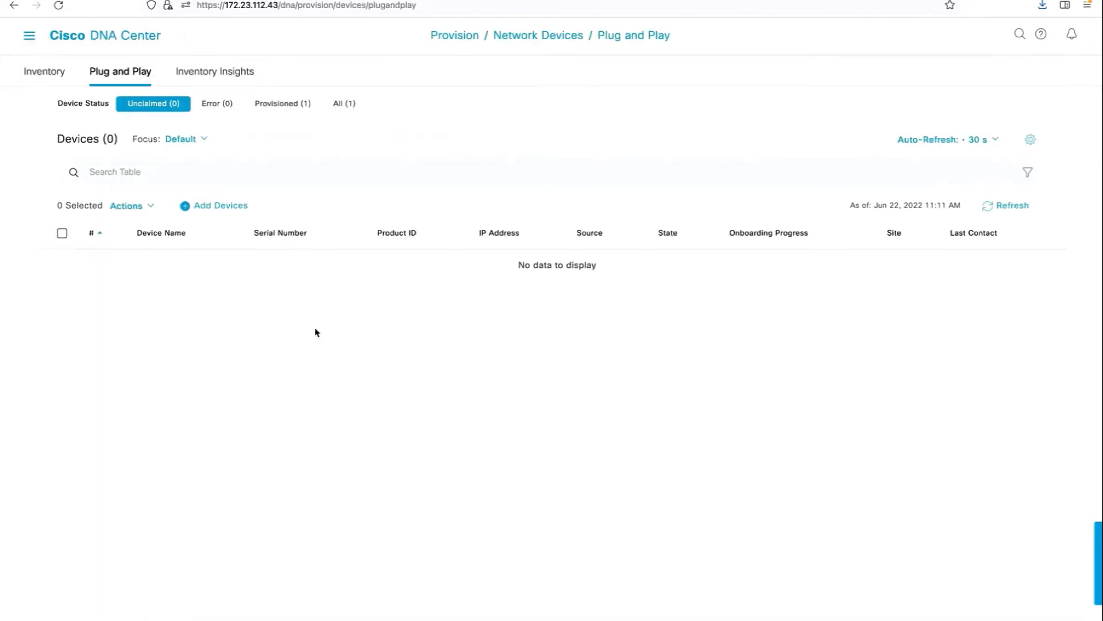
mouse_move(341, 356)
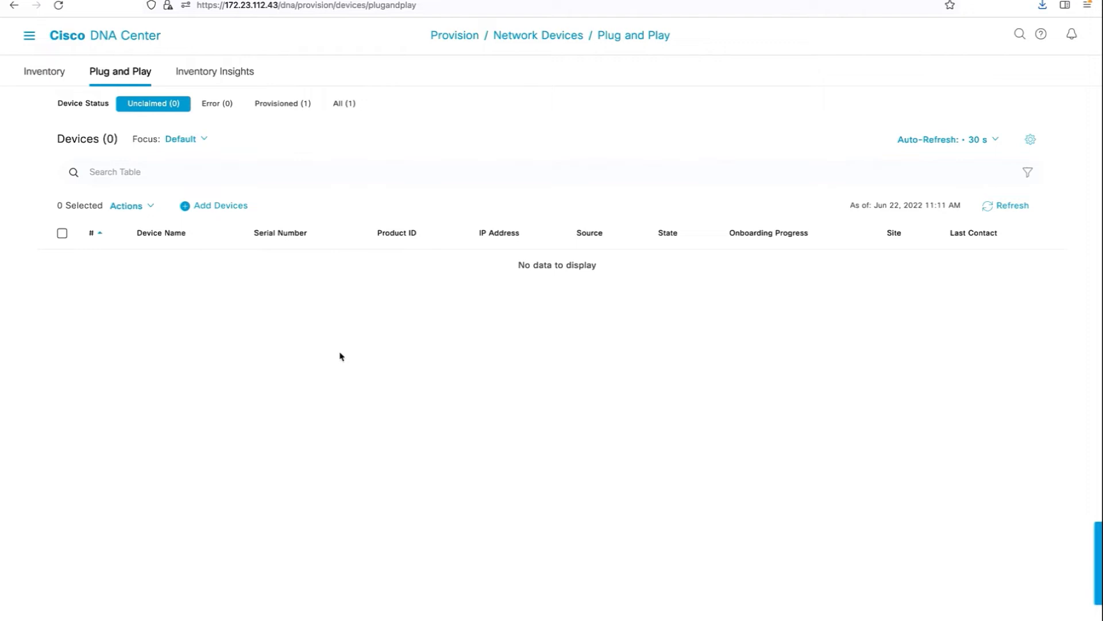
mouse_move(277, 299)
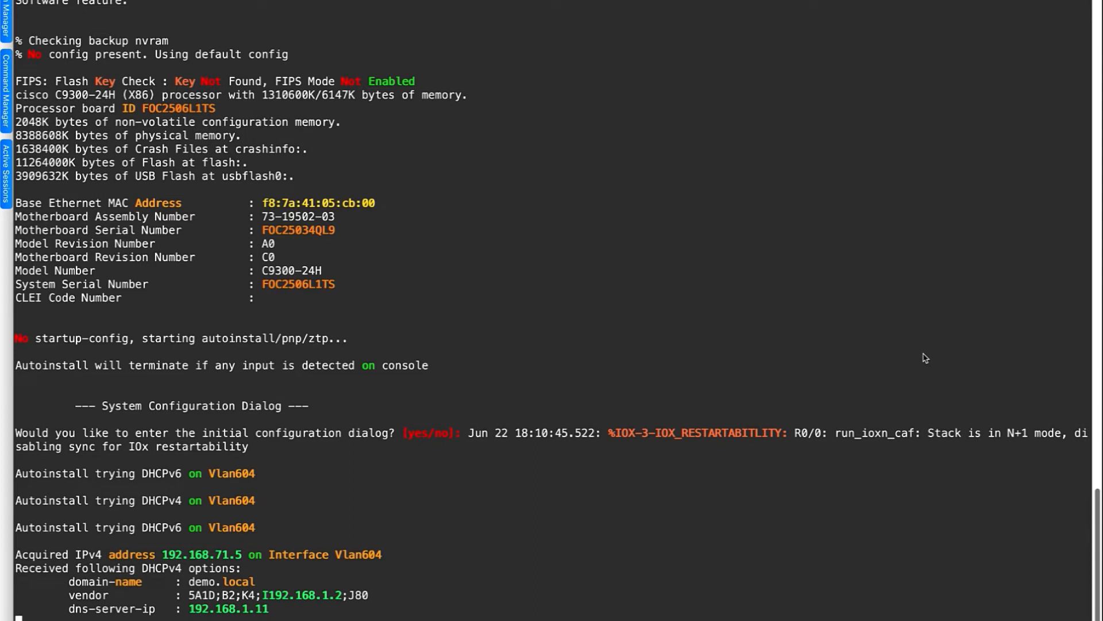
mouse_move(712, 577)
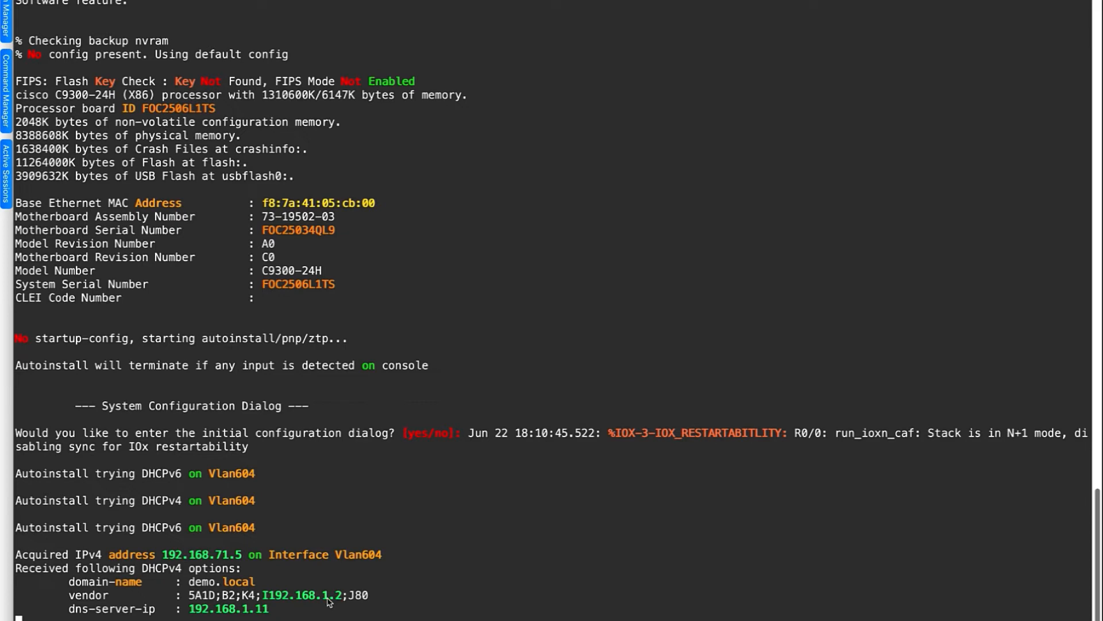
- Follow the switch's PnP discovery output and check E-FE1's Gi1/0/23 session with 'sh auth sess int g1/0/23 det'
scroll(down, 3)
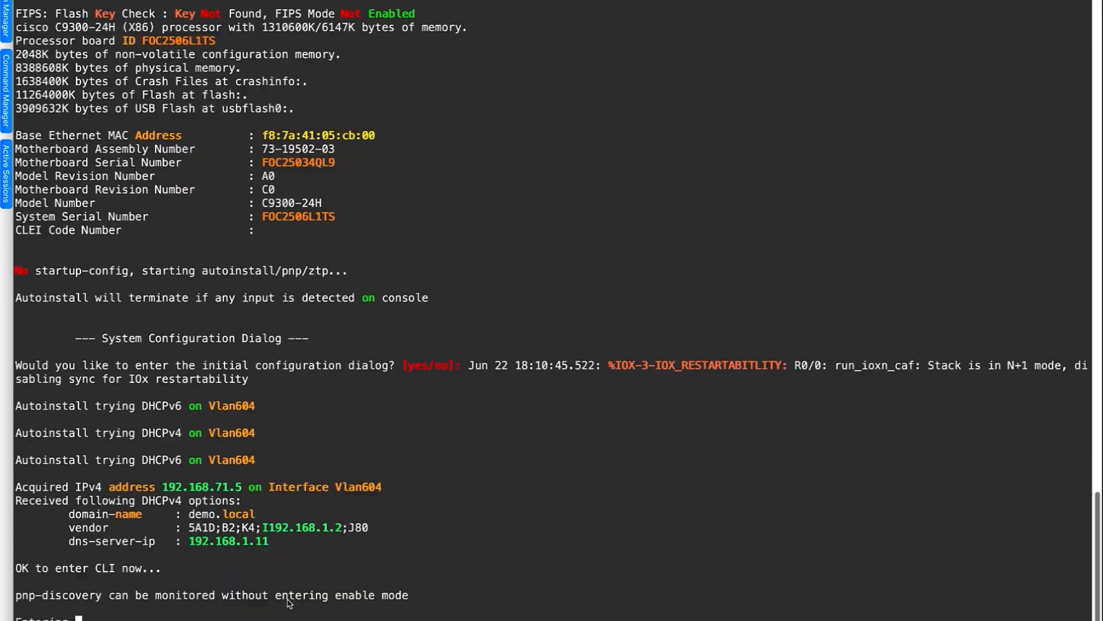
scroll(down, 3)
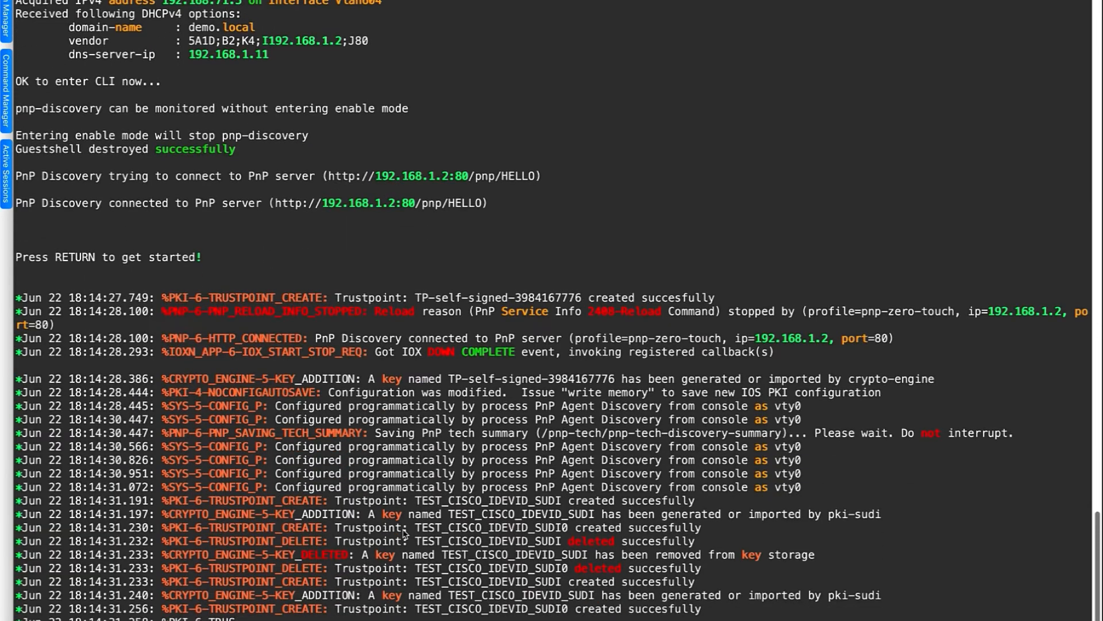
scroll(down, 3)
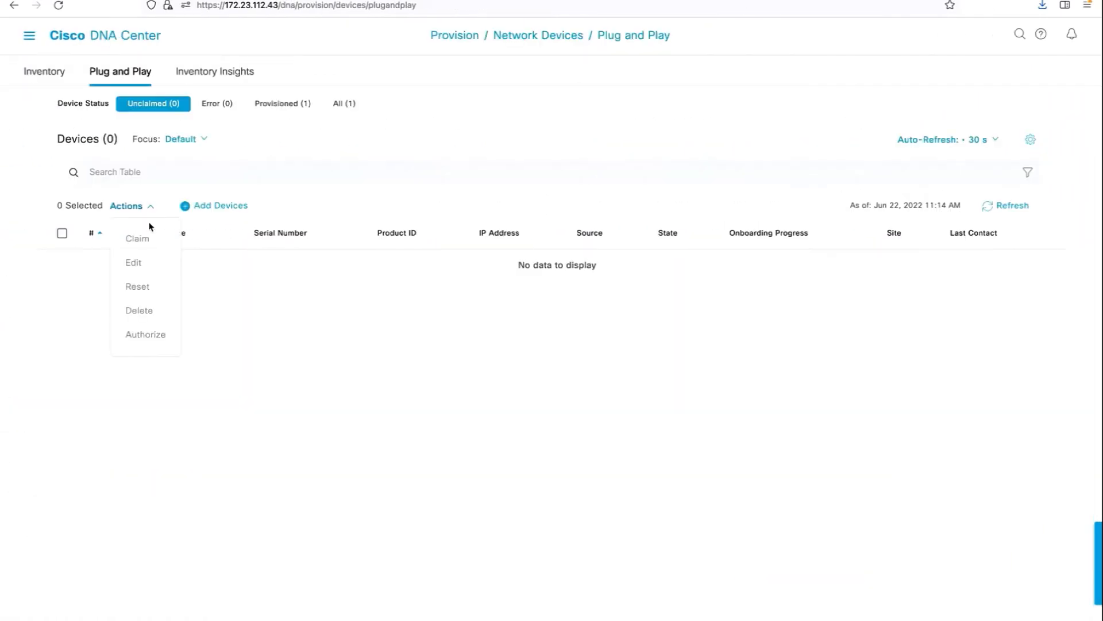
click(299, 376)
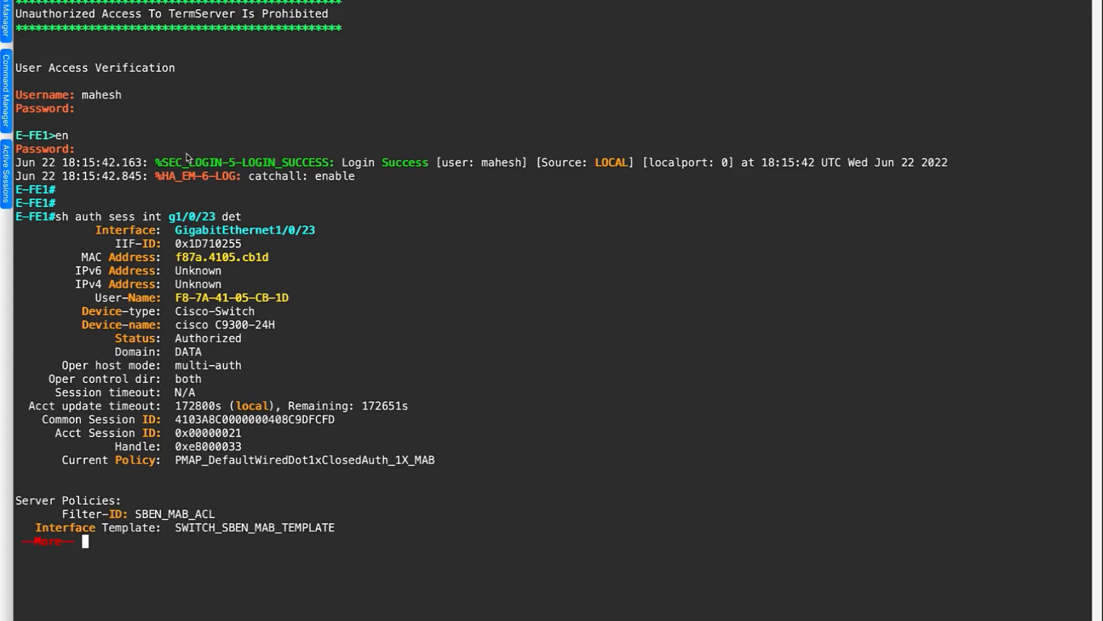
- Page past the --More-- prompt to see the rest of the Gi1/0/23 session output
key(space)
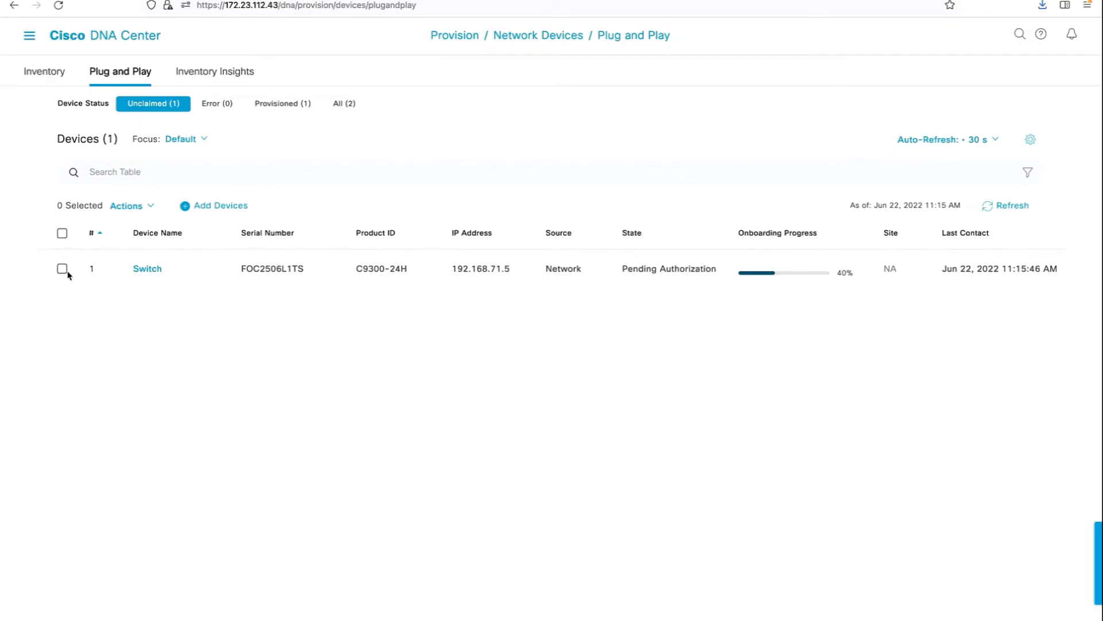
mouse_move(63, 236)
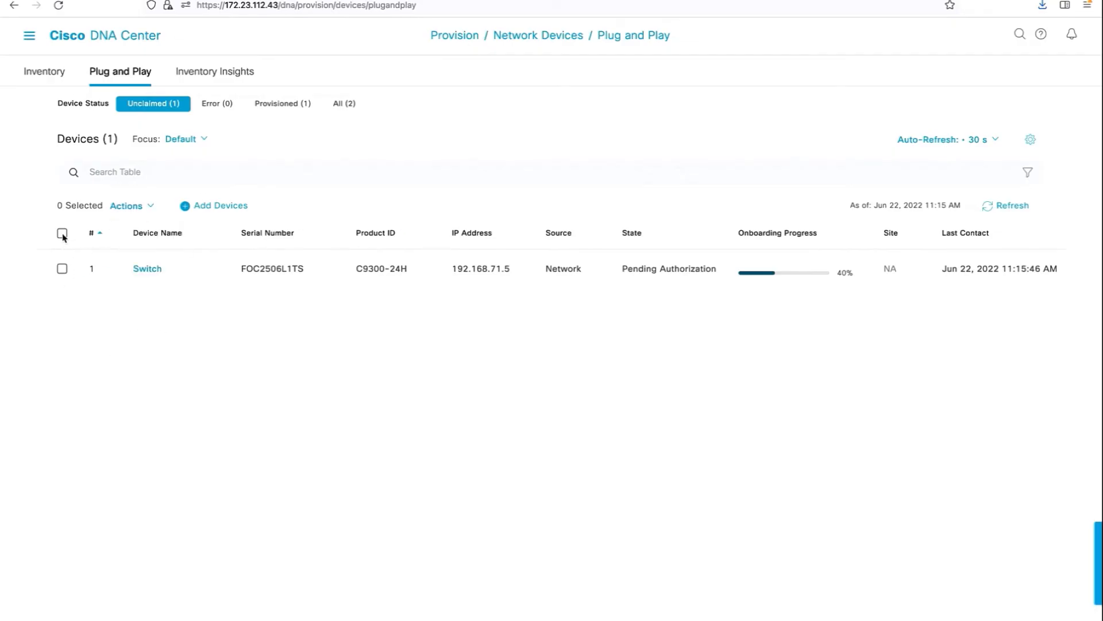
- Select switch FOC2506L1TS, authorize it via Actions, and confirm so it becomes provisioned
click(62, 232)
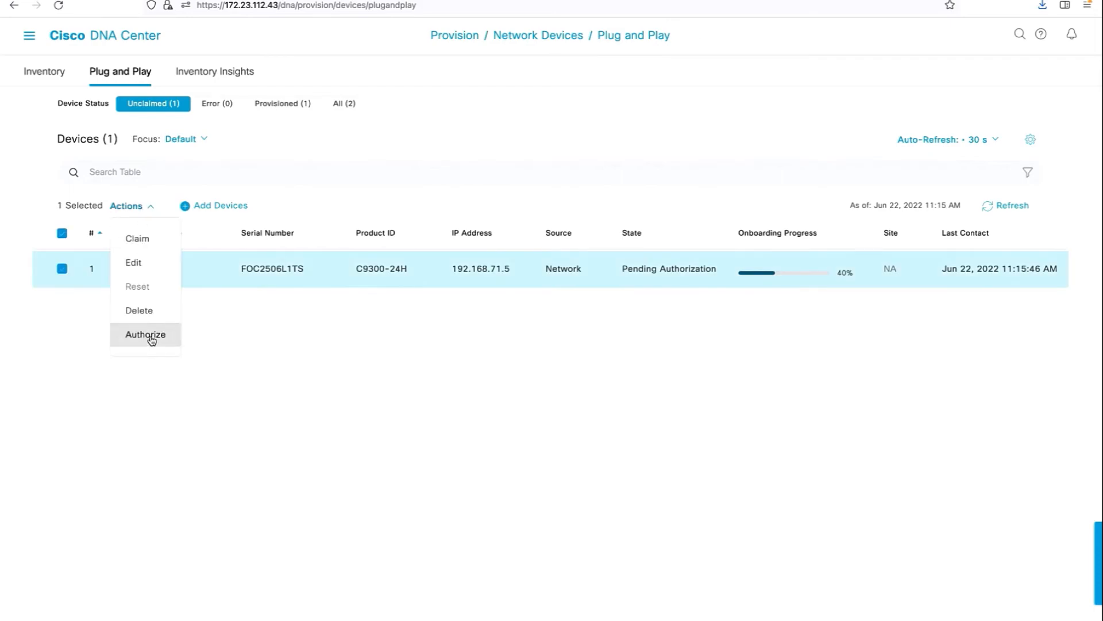
click(145, 334)
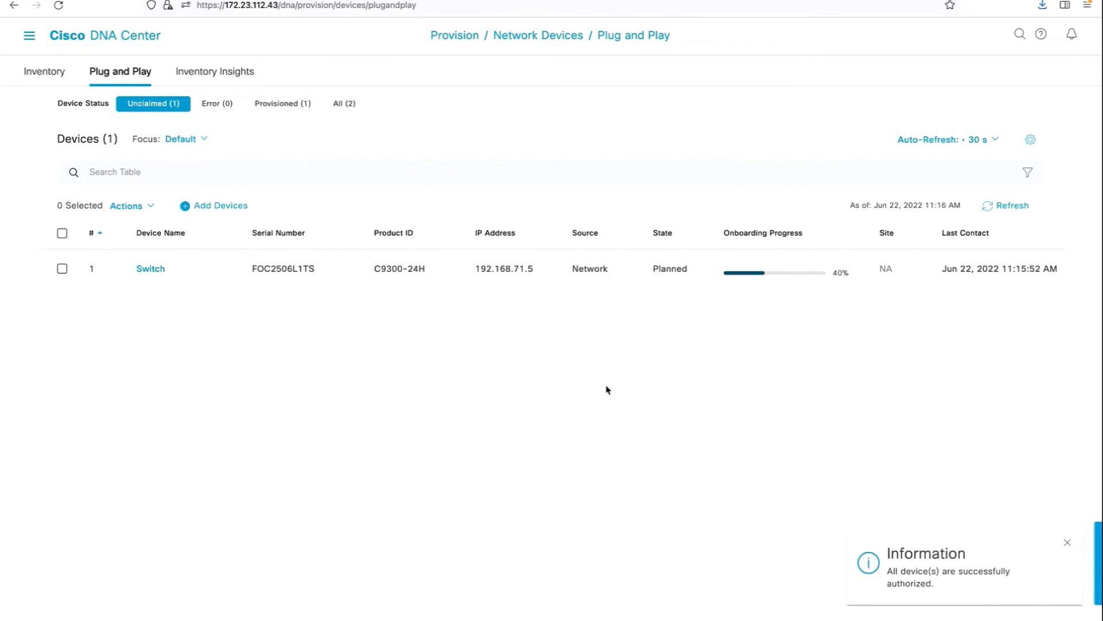
click(1067, 542)
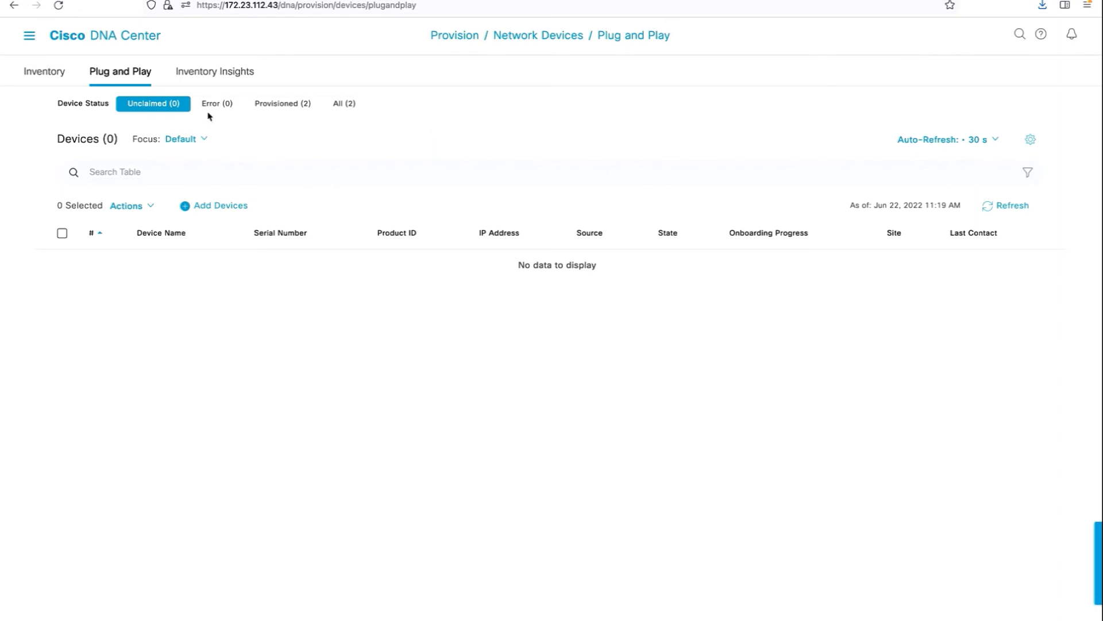
click(44, 72)
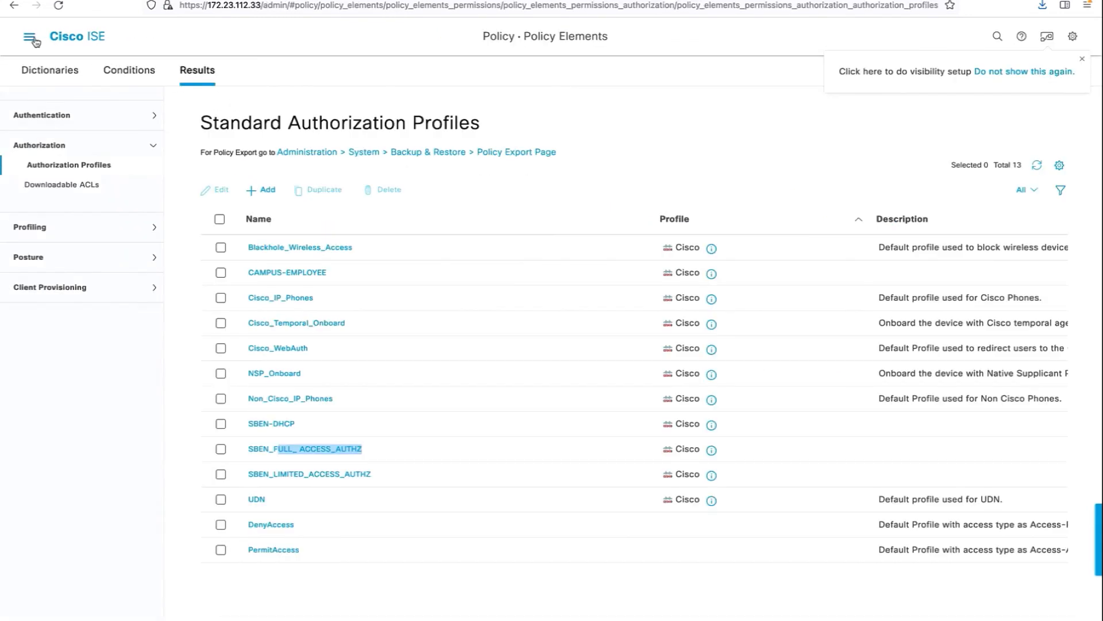
- Navigate to the ISE Authorization Profiles list showing the SBEN full-access and limited-access profiles
click(30, 36)
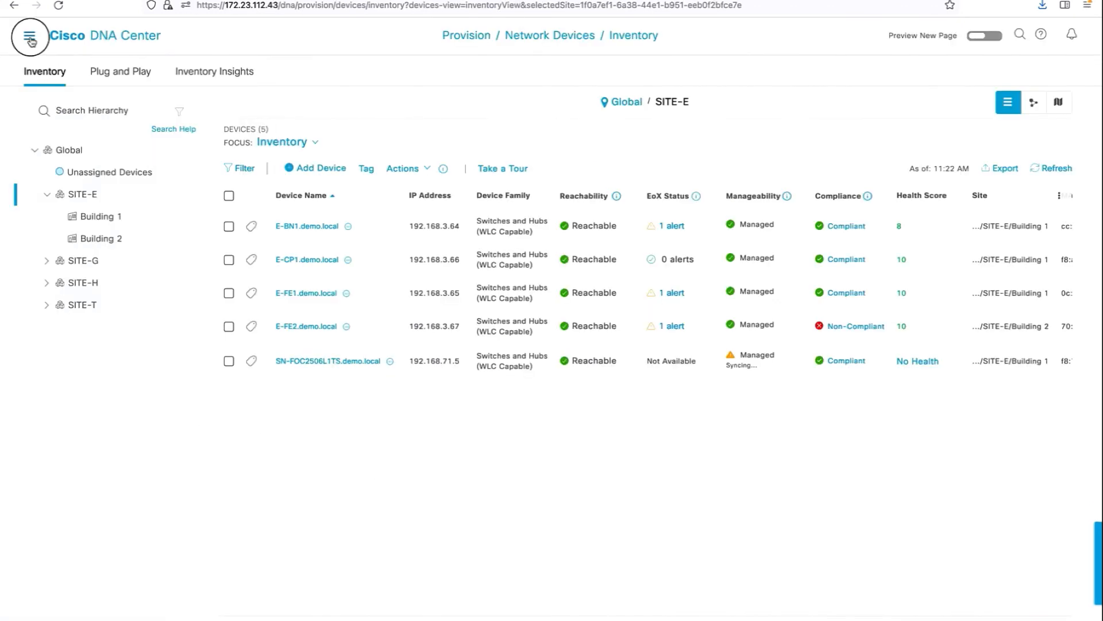
- In Provision > Fabric Sites, enter SITE-E and drag the SN-FOC2506L1TS node beneath E-FE1 in the topology
click(30, 36)
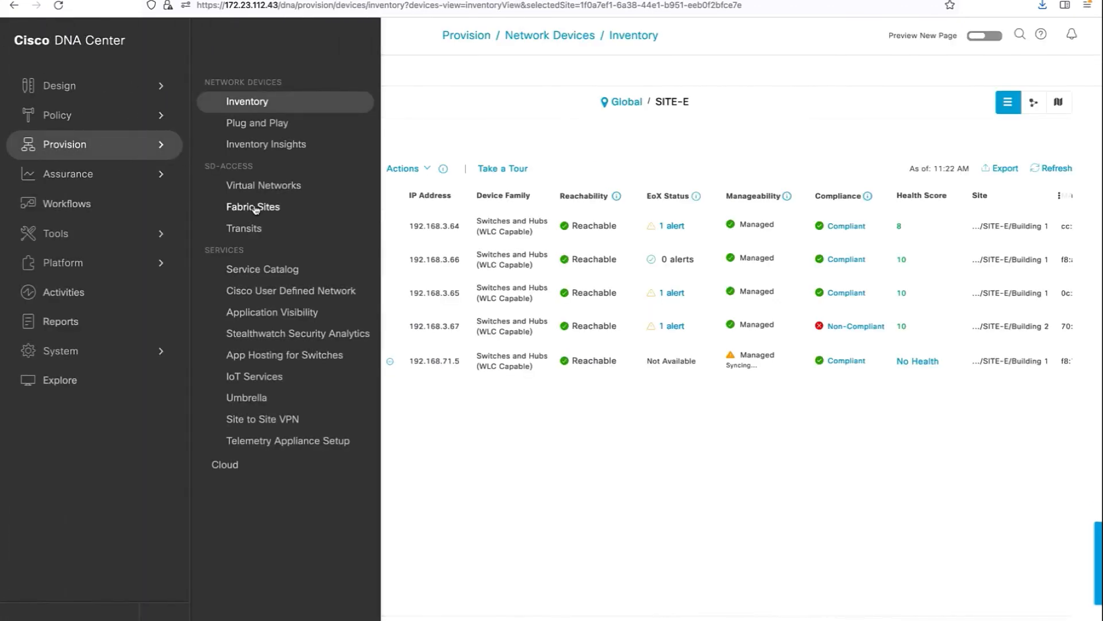
click(253, 206)
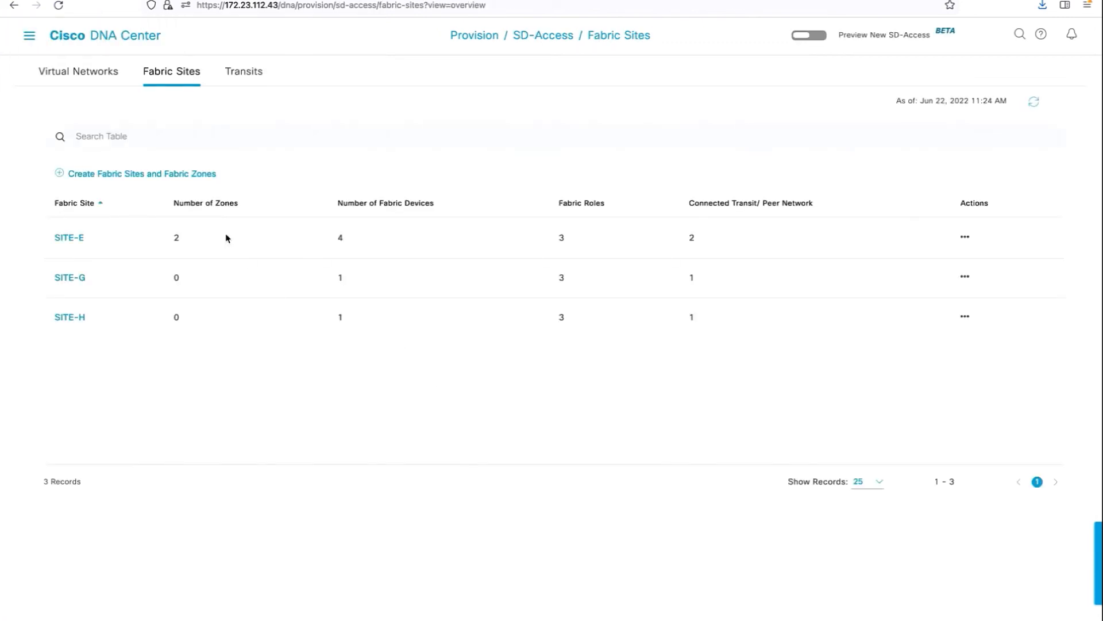
click(69, 237)
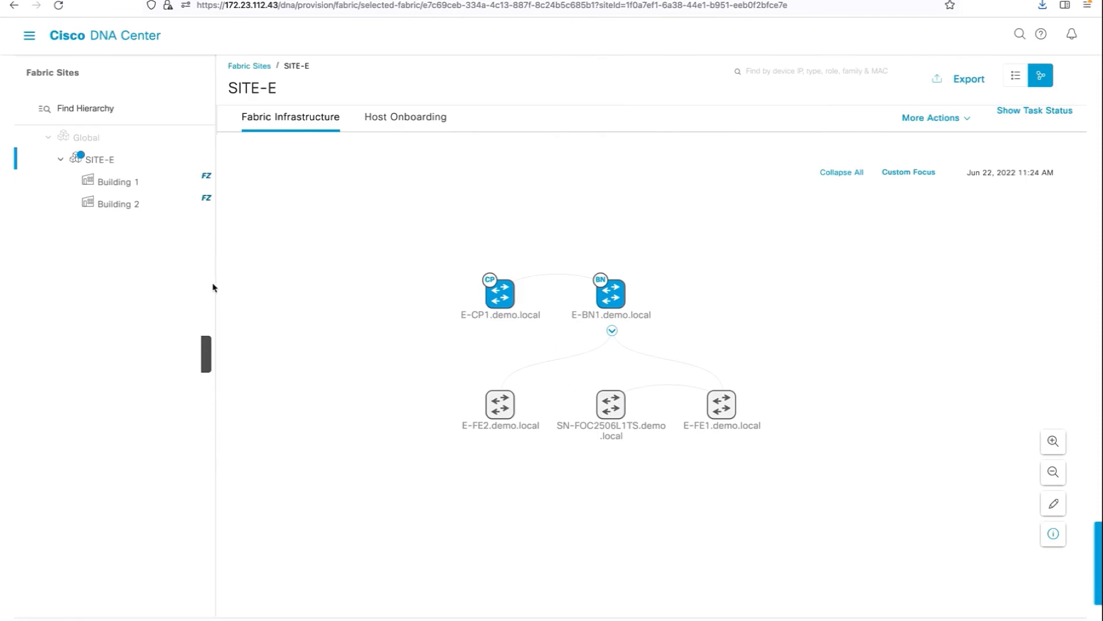
drag(610, 405, 749, 500)
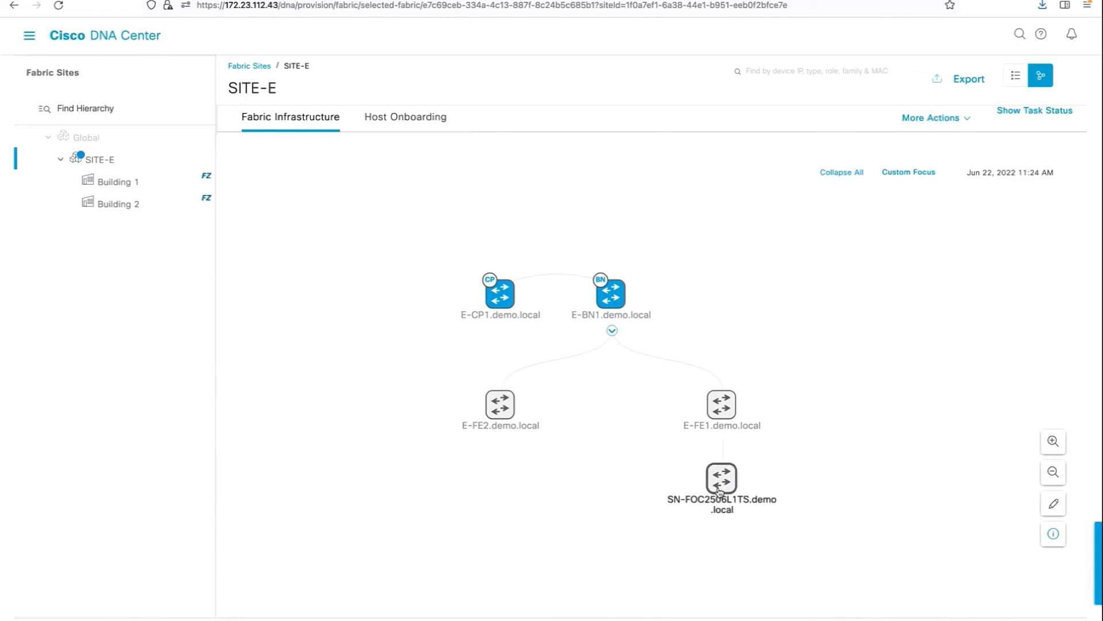
mouse_move(736, 476)
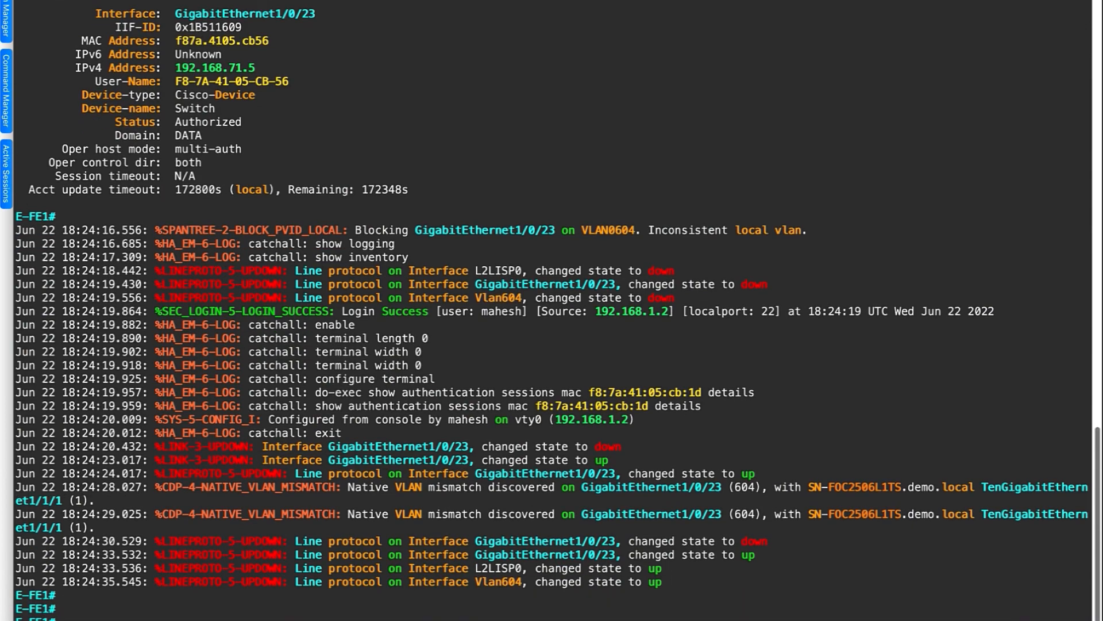
- On E-FE1 run 'sh auth sess int g1/0/23 det' and verify dot1x success with the SBEN full-access template
text(sh auth sess int g1/0/23 det)
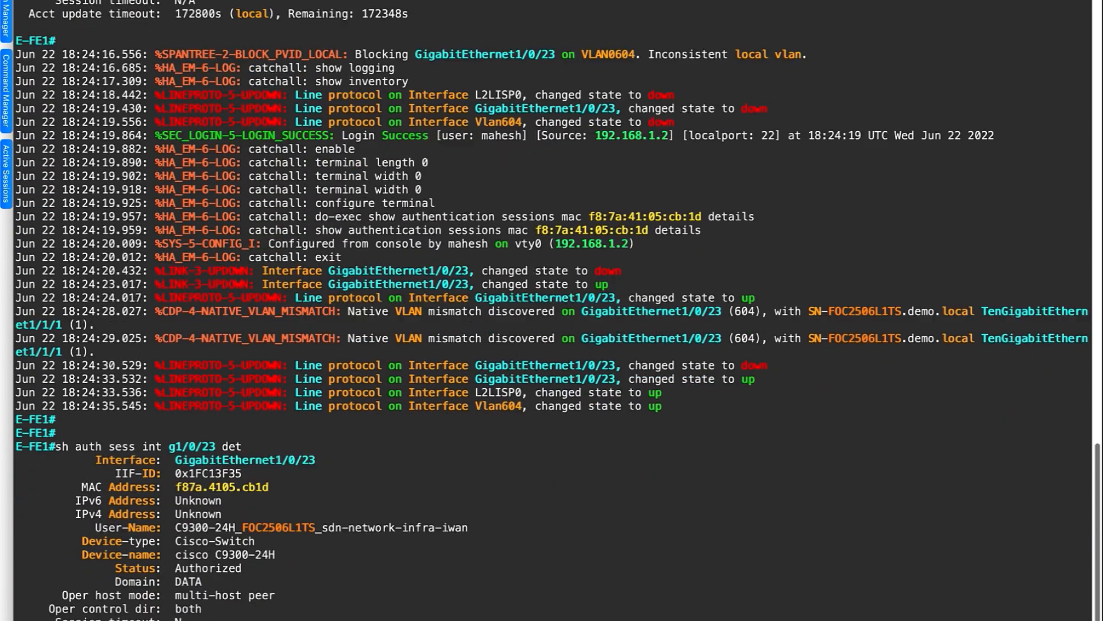
scroll(down, 3)
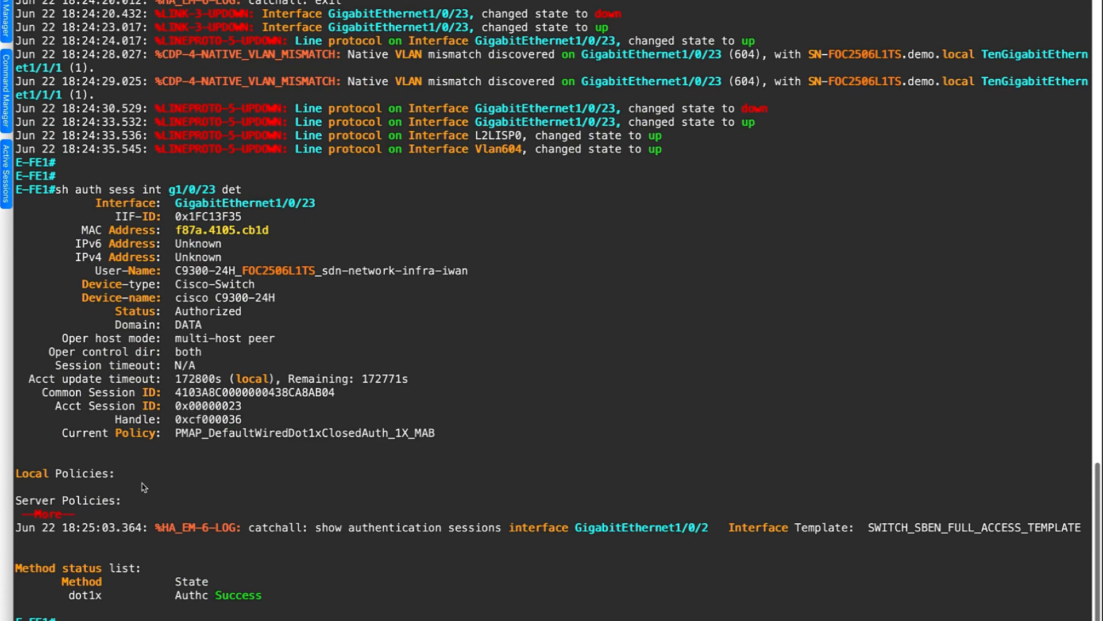
double_click(184, 595)
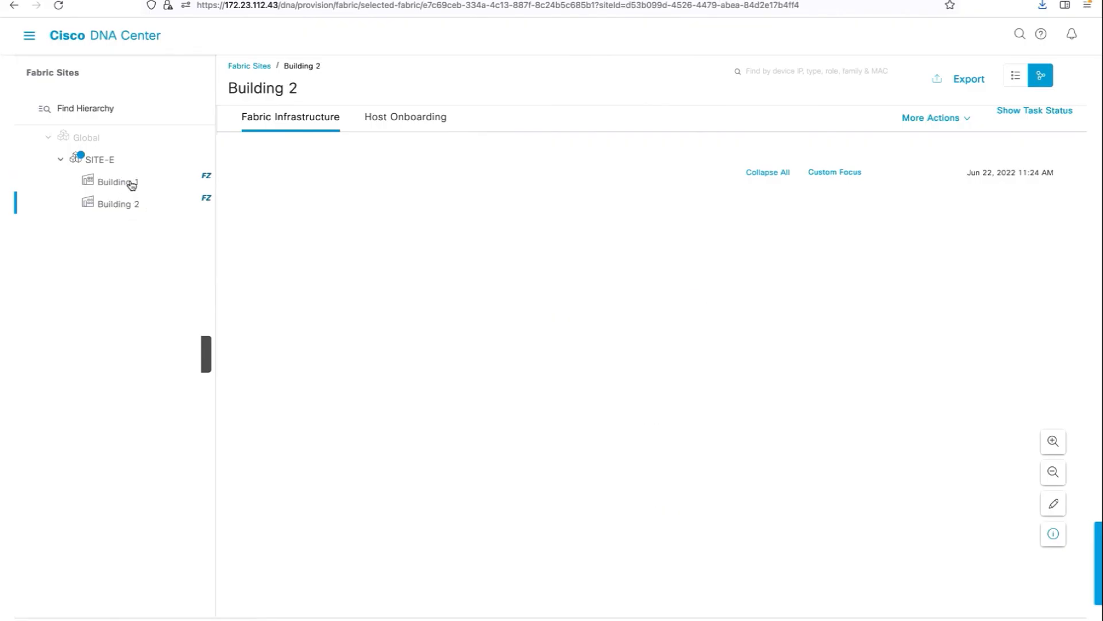
- Select Building 1 under SITE-E to show its fabric infrastructure view
click(114, 183)
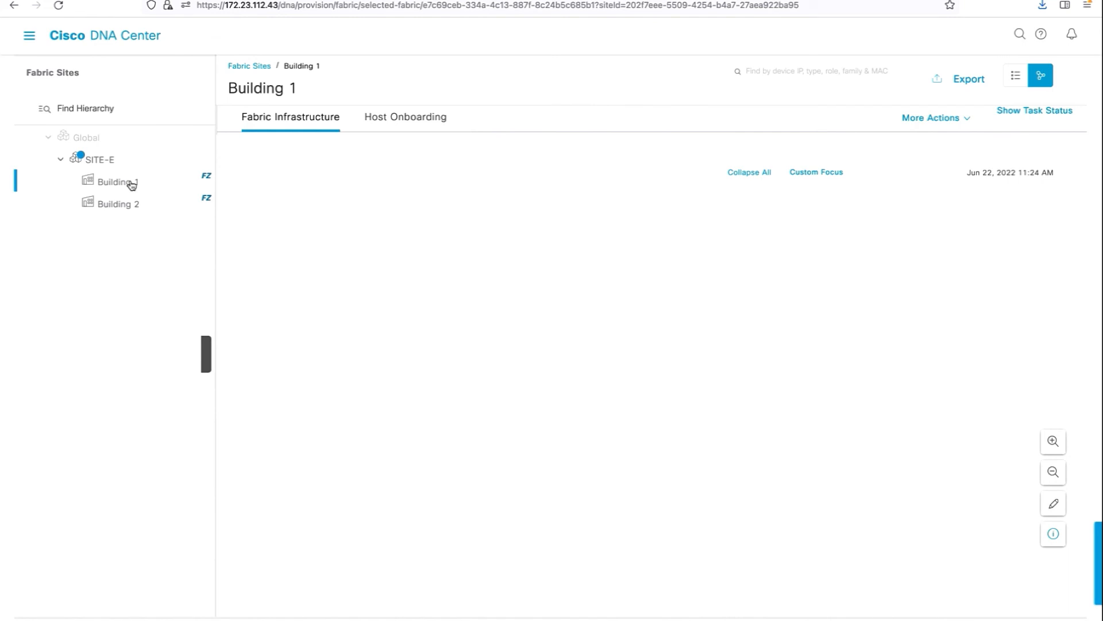